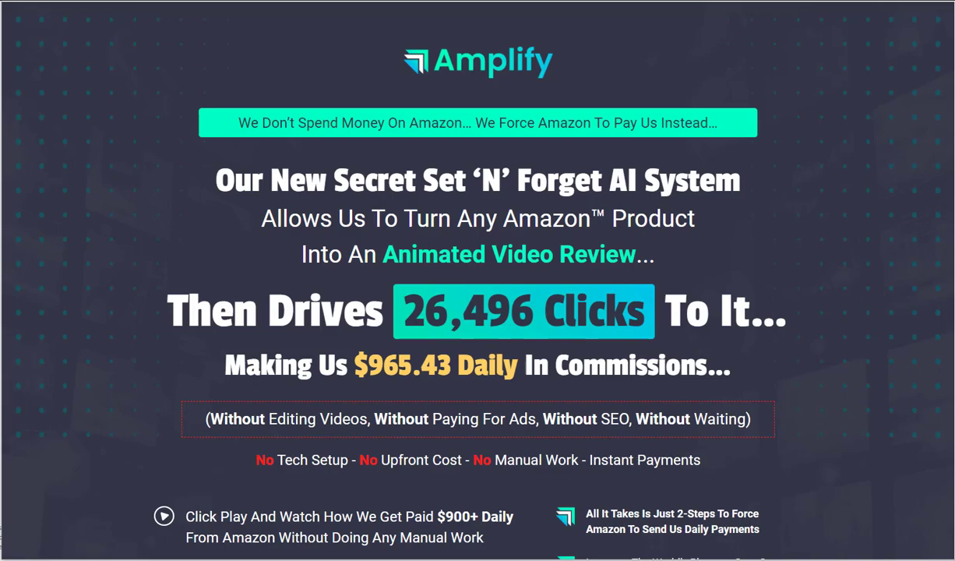
pyautogui.moveTo(685, 287)
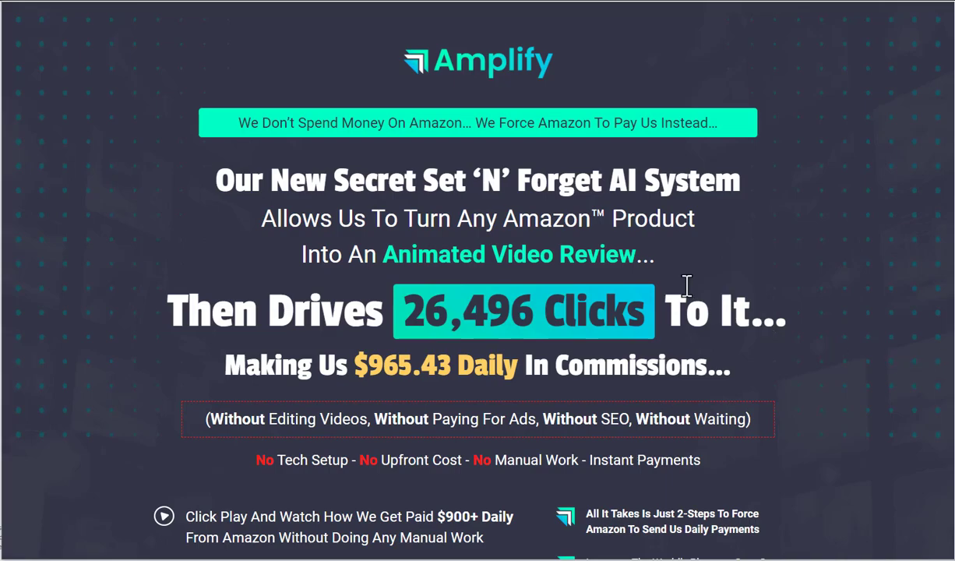
pyautogui.moveTo(658, 228)
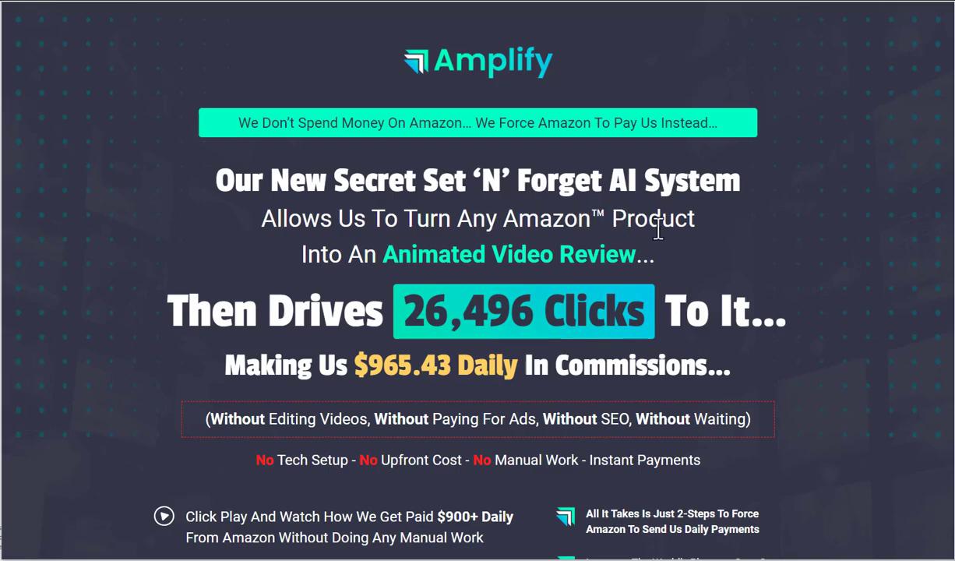
pyautogui.moveTo(627, 282)
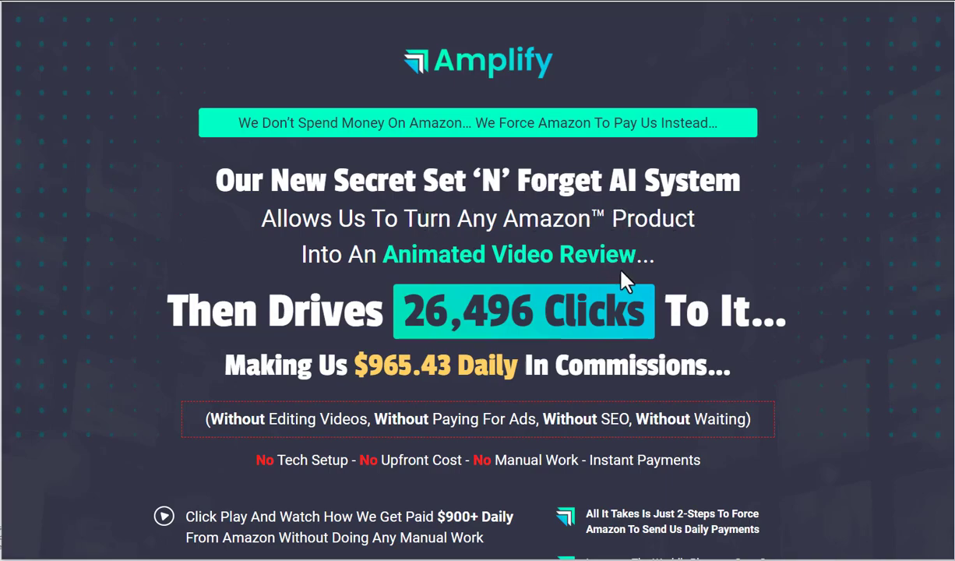
pyautogui.moveTo(447, 306)
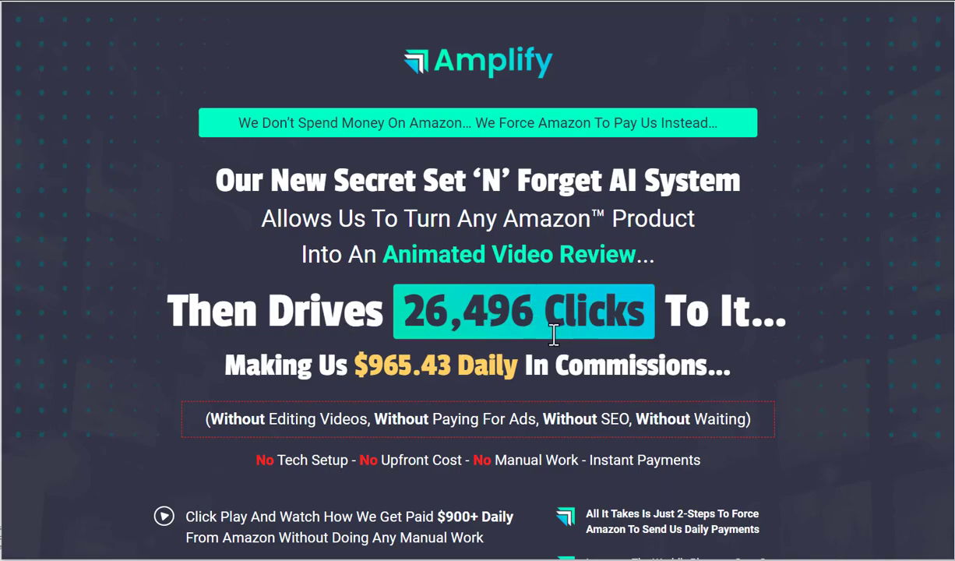
pyautogui.moveTo(427, 323)
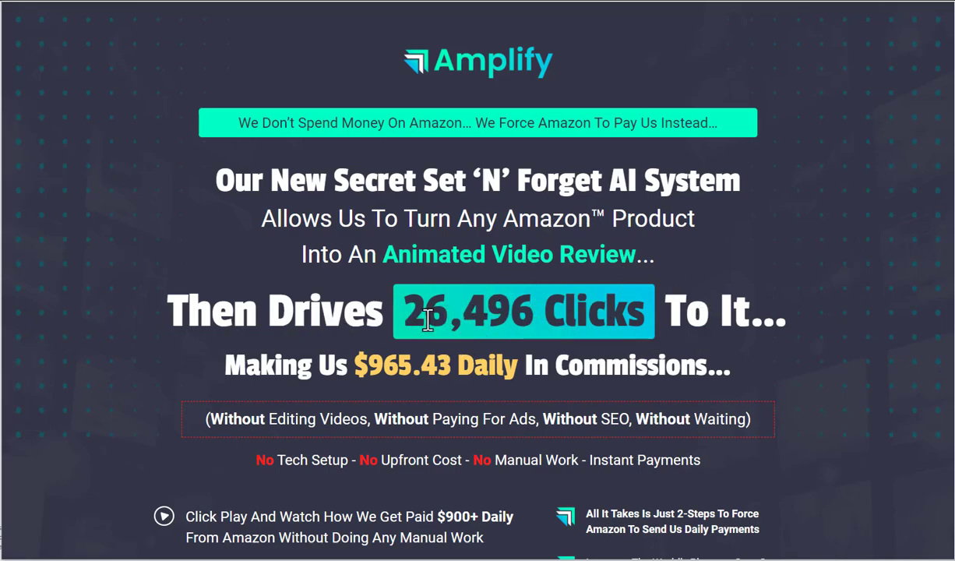
pyautogui.moveTo(538, 318)
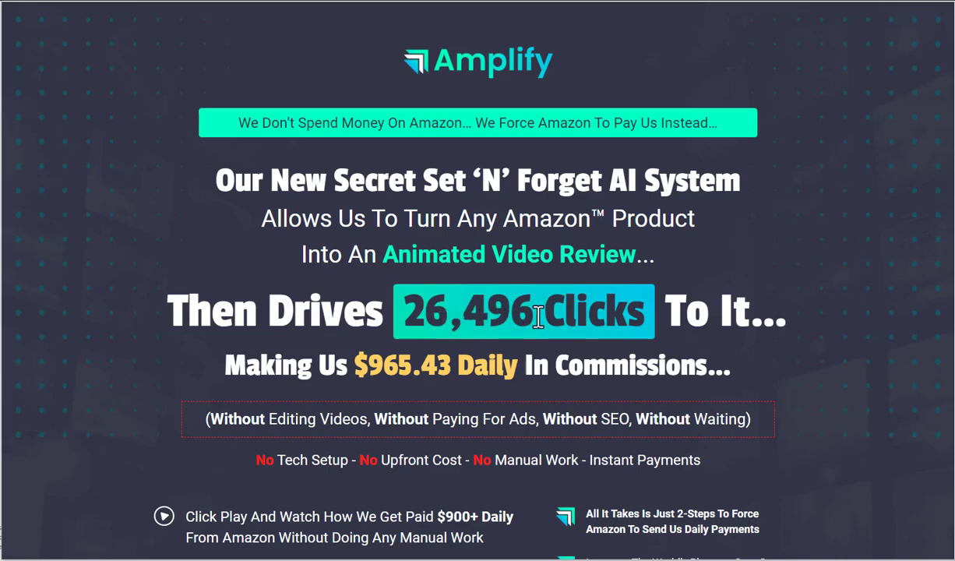
pyautogui.moveTo(479, 358)
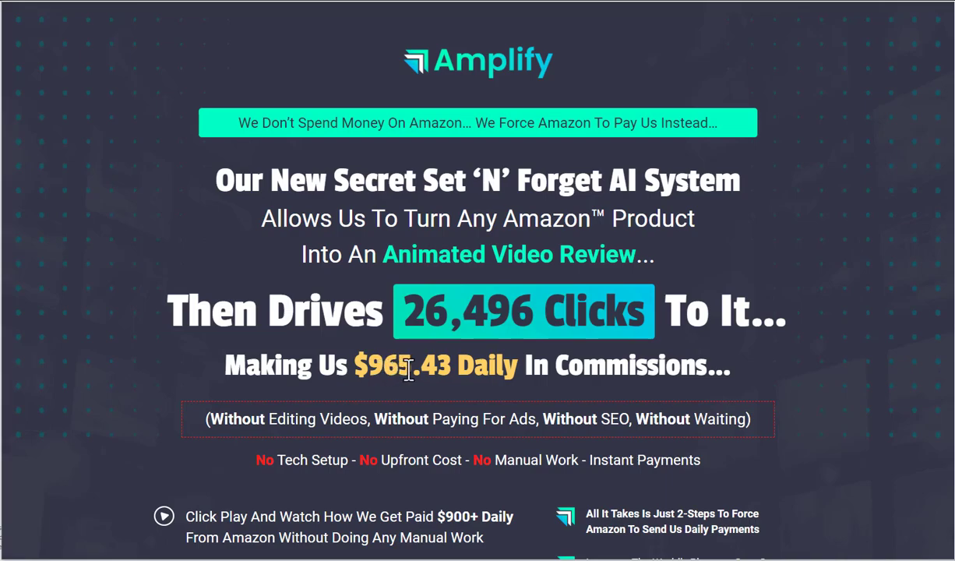
pyautogui.moveTo(475, 366)
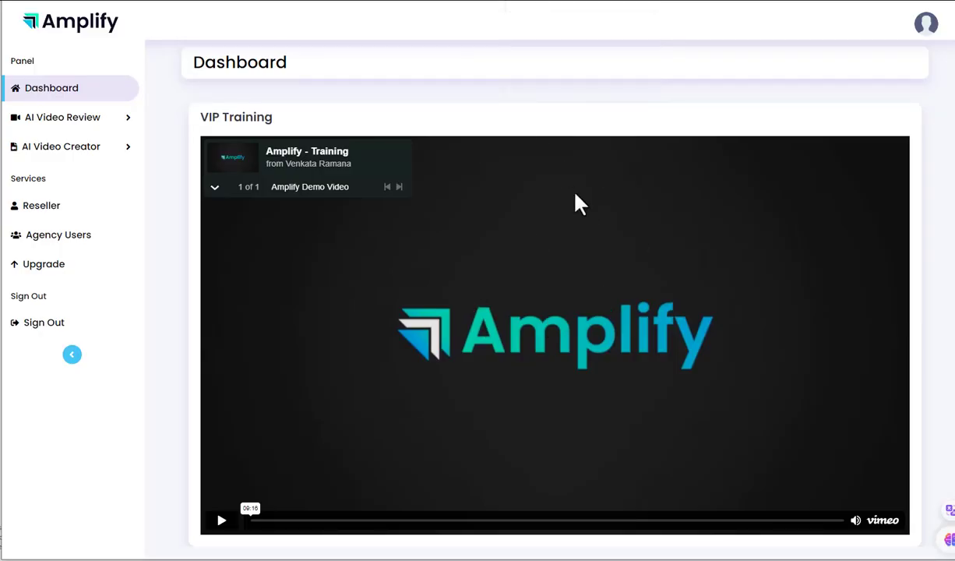
pyautogui.moveTo(257, 193)
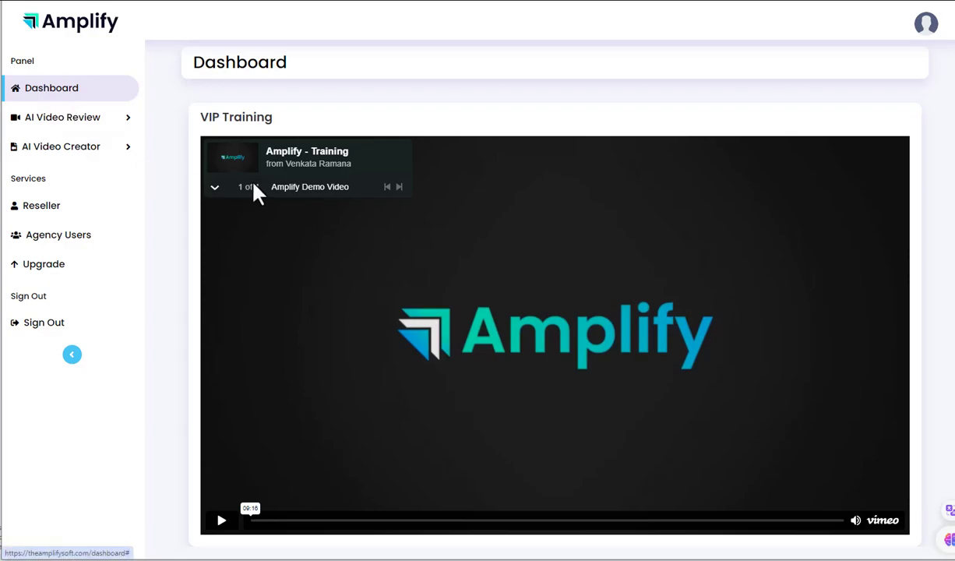
pyautogui.moveTo(608, 340)
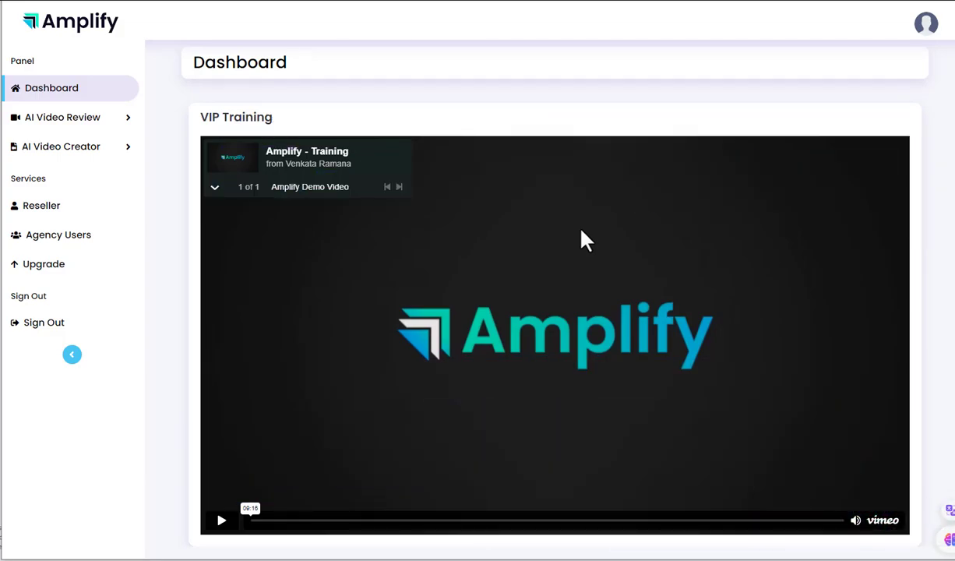
pyautogui.moveTo(348, 159)
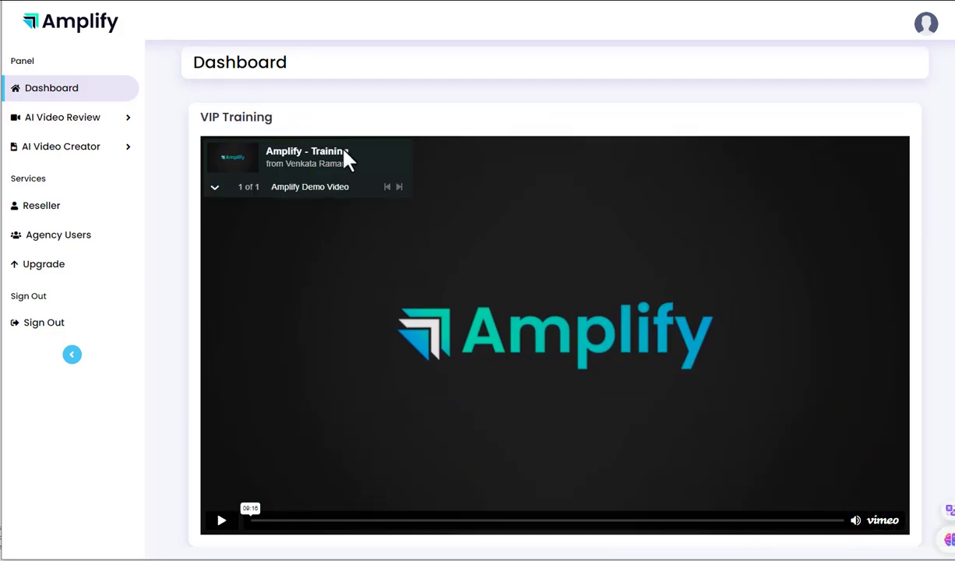
pyautogui.moveTo(227, 264)
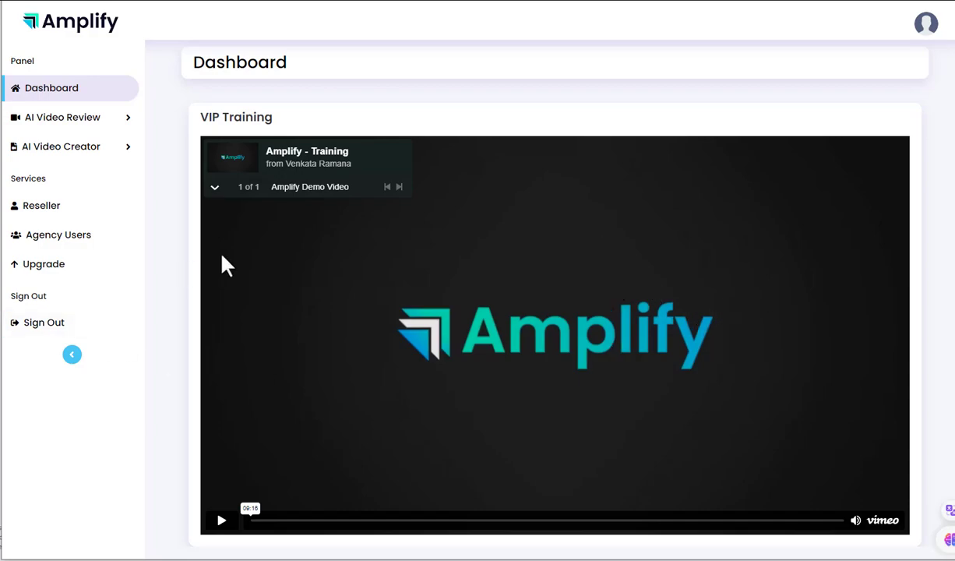
pyautogui.moveTo(191, 130)
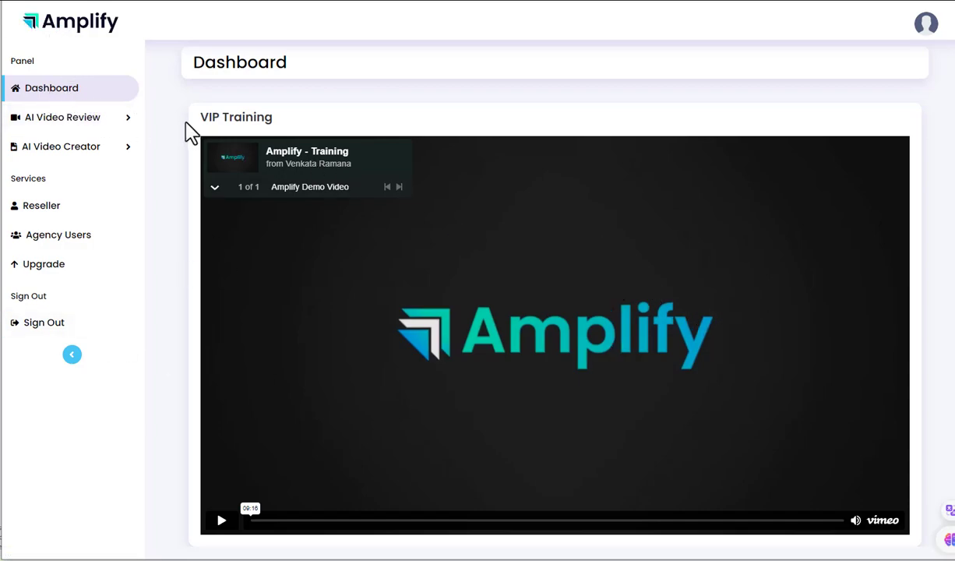
pyautogui.moveTo(681, 366)
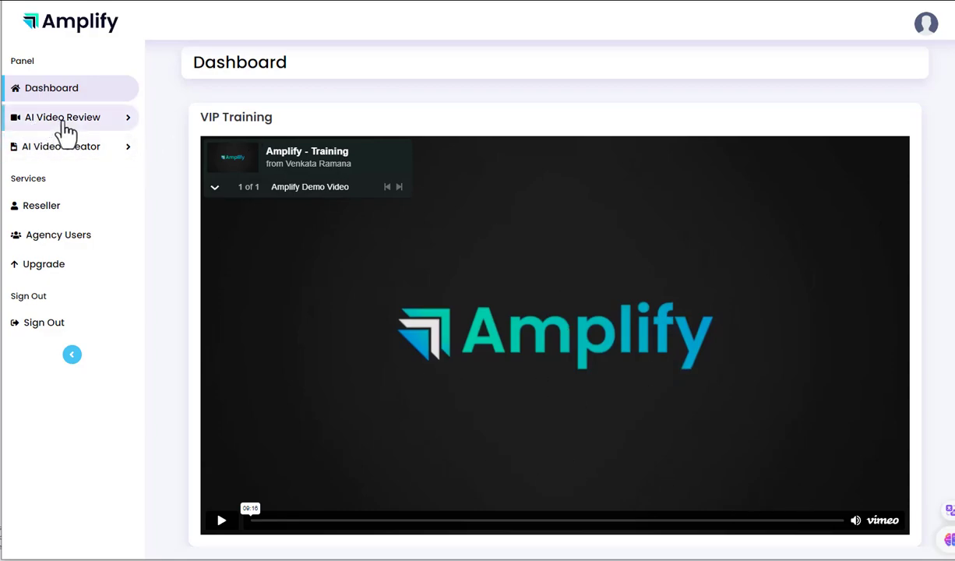
# Expand AI Video Review and choose Create Video to start a new review
pyautogui.click(63, 117)
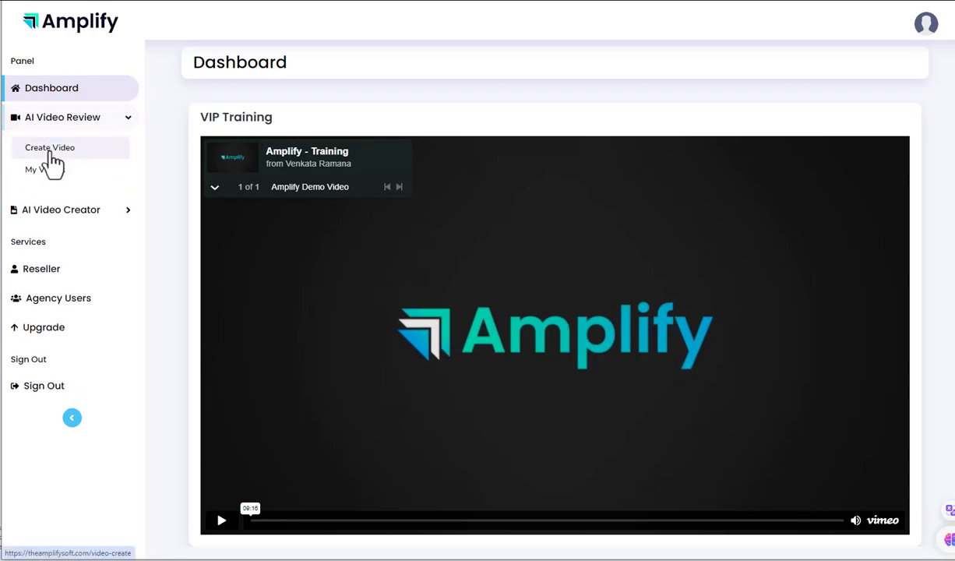
pyautogui.click(50, 147)
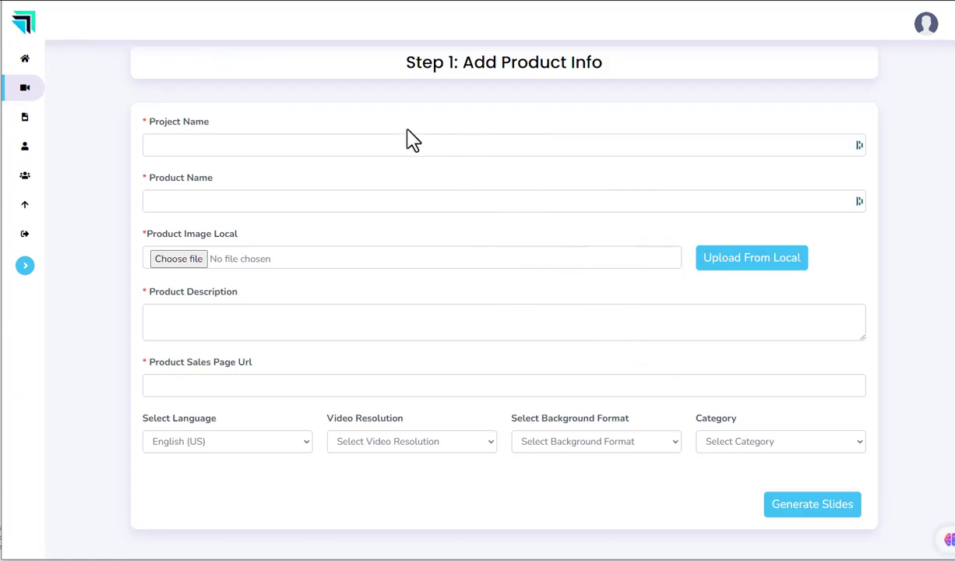
pyautogui.moveTo(516, 511)
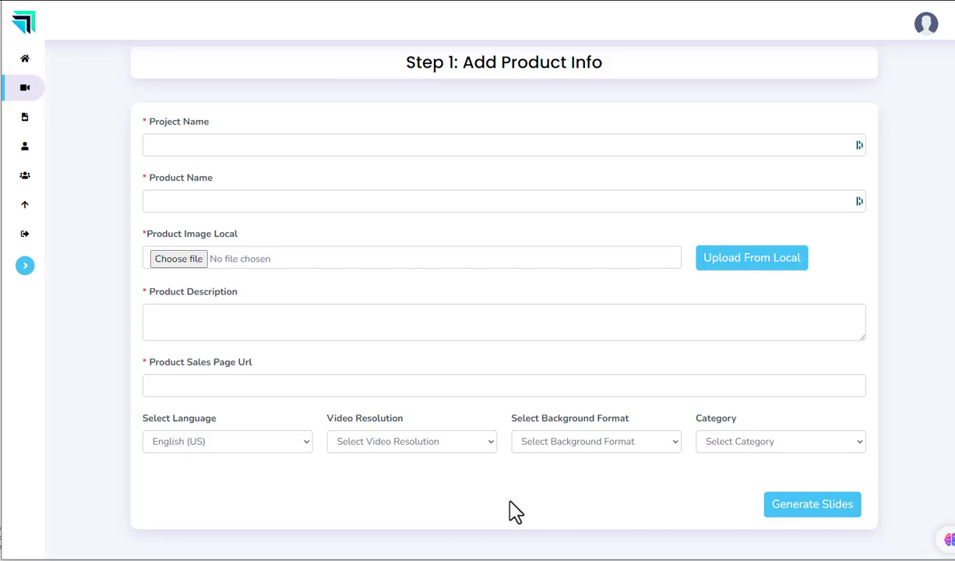
pyautogui.moveTo(24, 118)
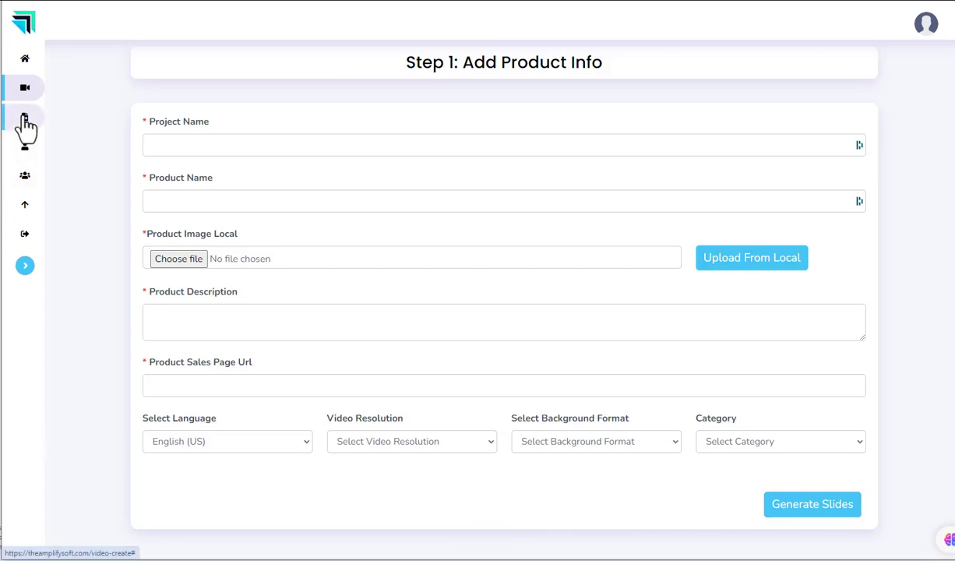
pyautogui.moveTo(750, 257)
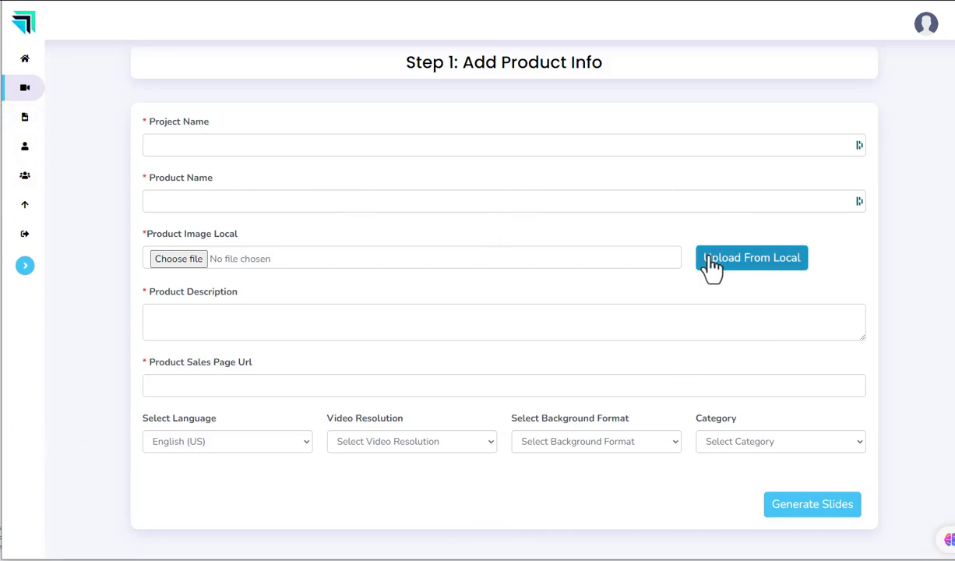
pyautogui.moveTo(694, 297)
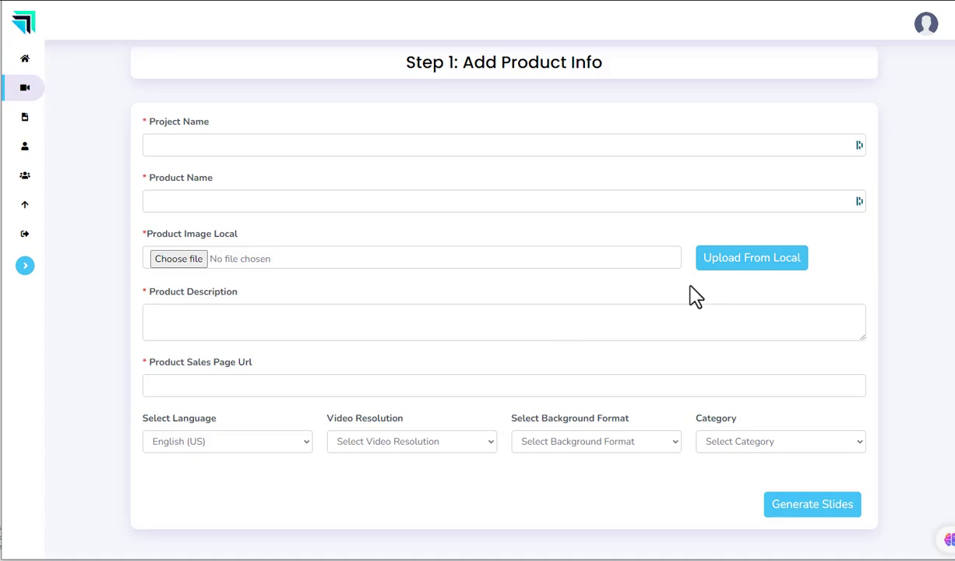
pyautogui.moveTo(328, 109)
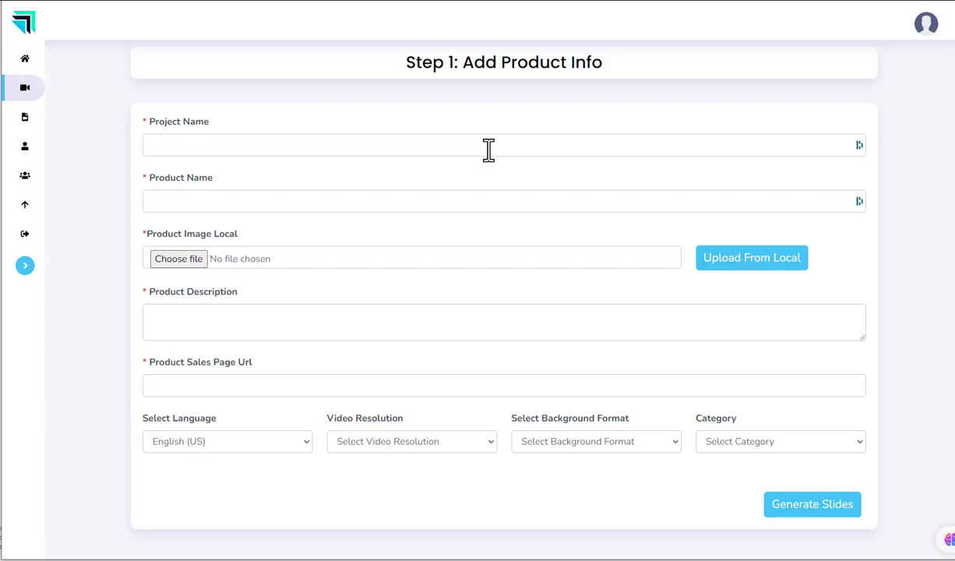
pyautogui.moveTo(504, 190)
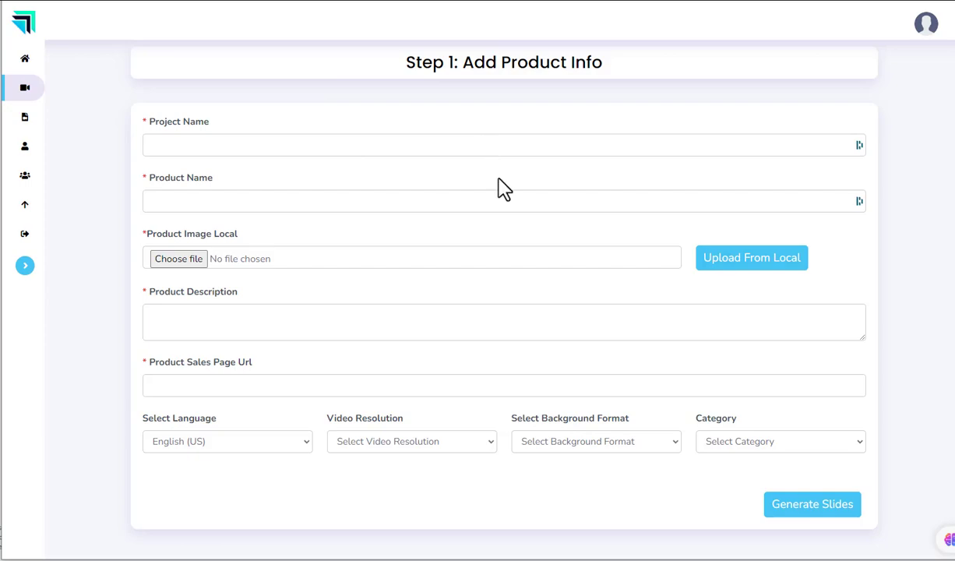
pyautogui.moveTo(24, 87)
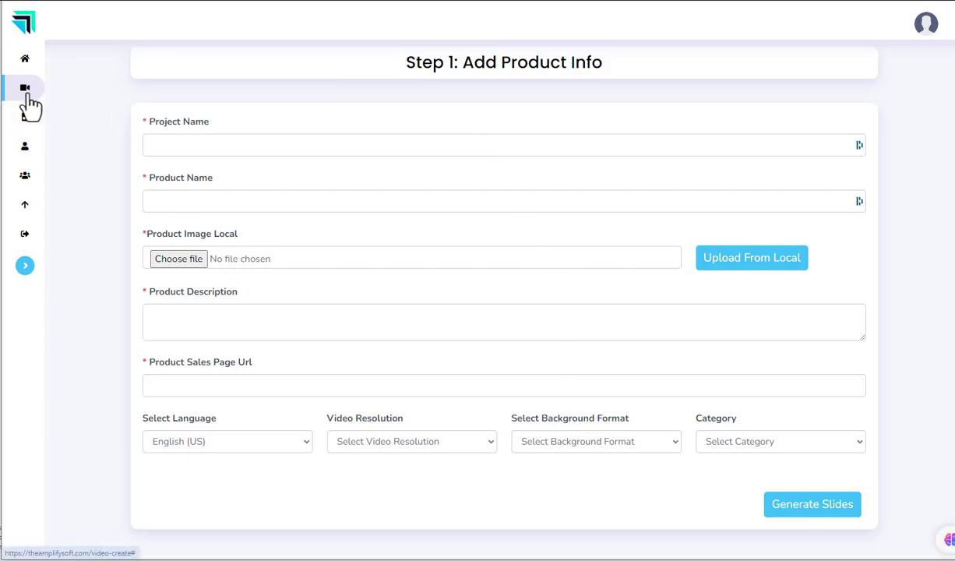
pyautogui.moveTo(267, 173)
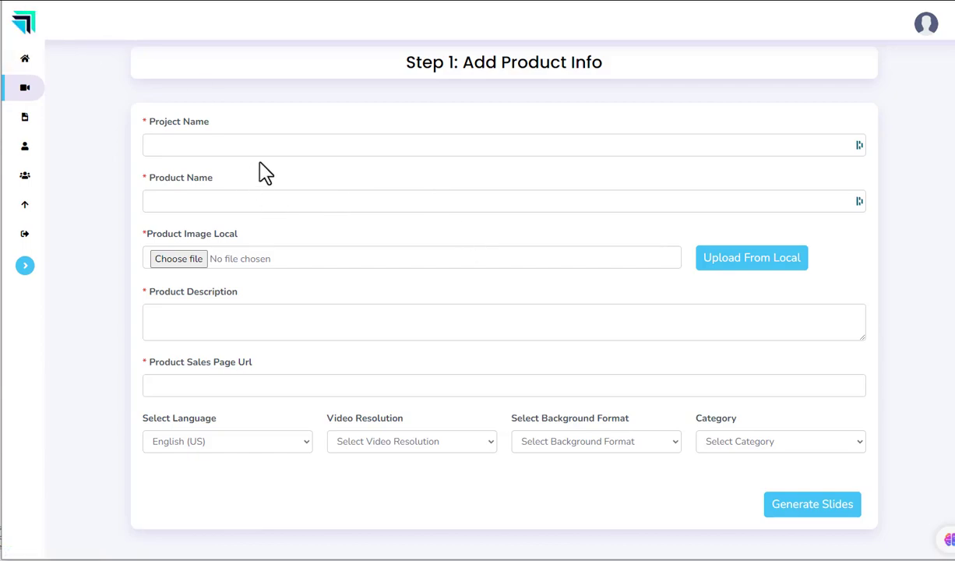
pyautogui.moveTo(290, 204)
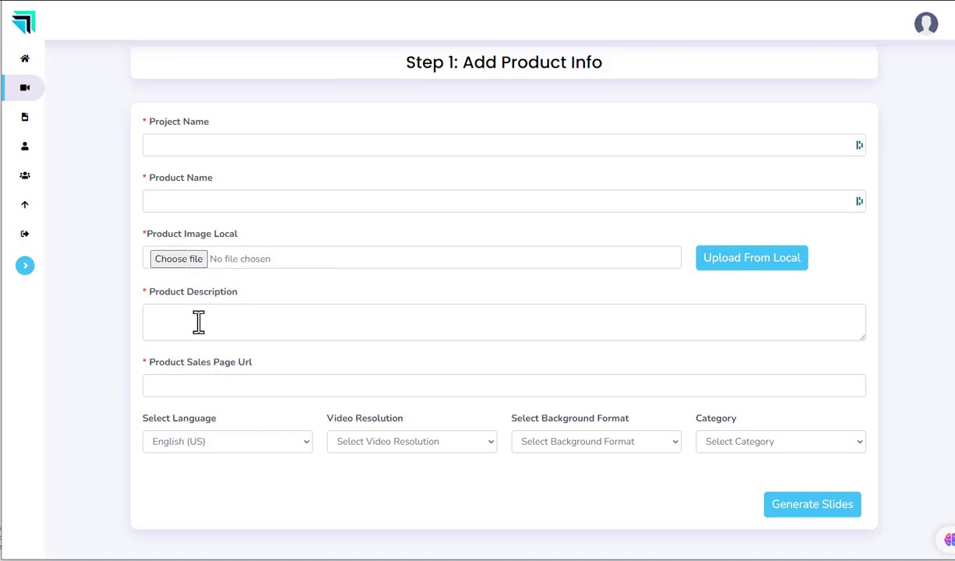
pyautogui.moveTo(383, 412)
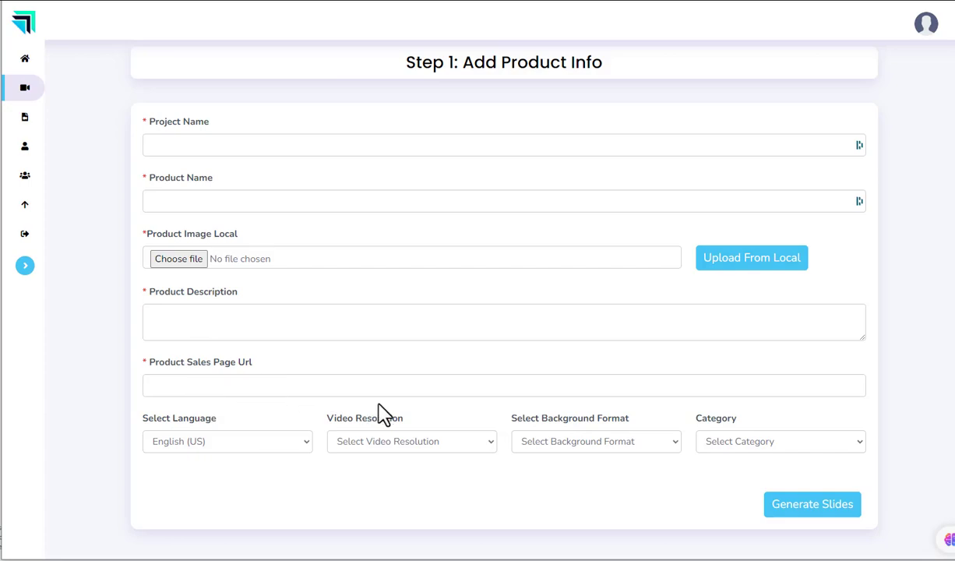
pyautogui.click(226, 440)
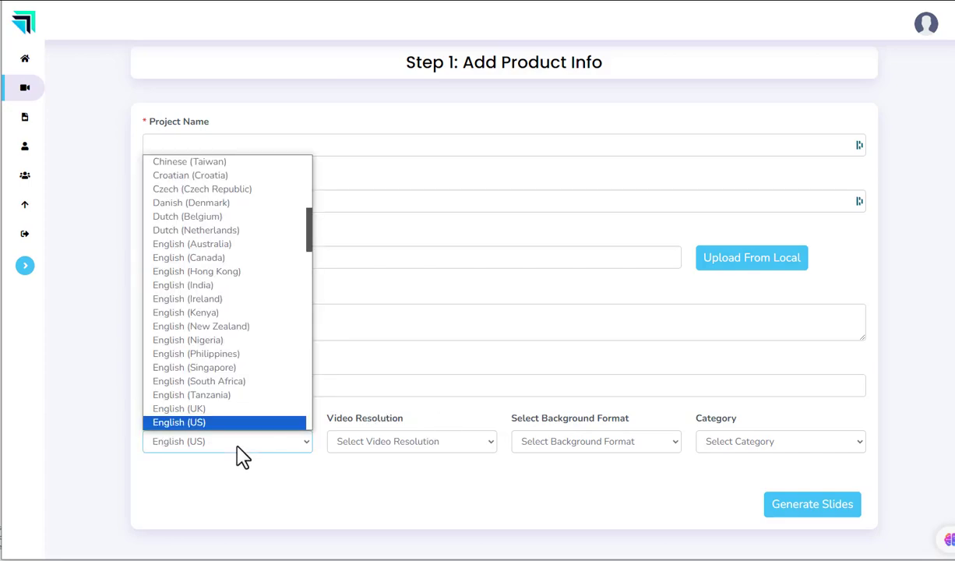
pyautogui.moveTo(196, 230)
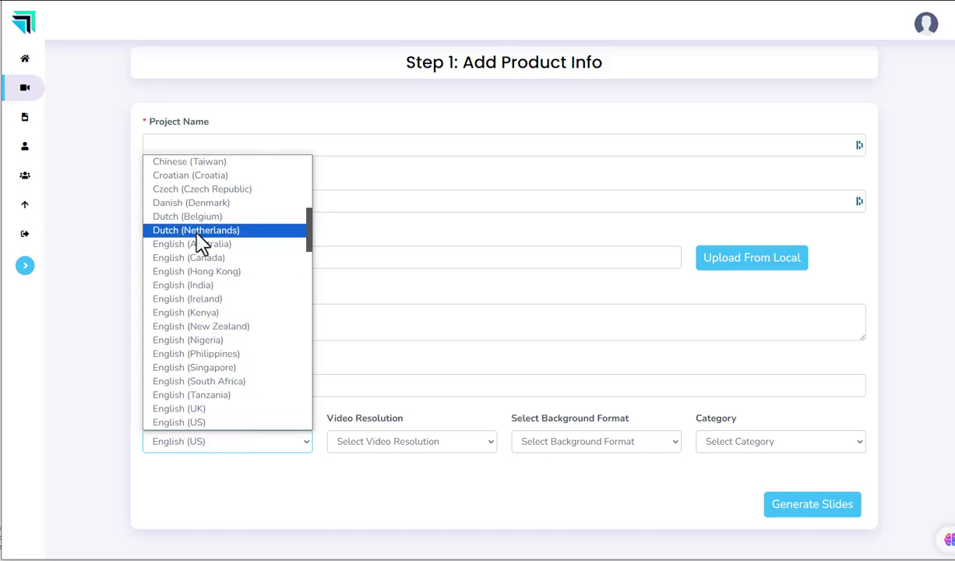
pyautogui.click(412, 440)
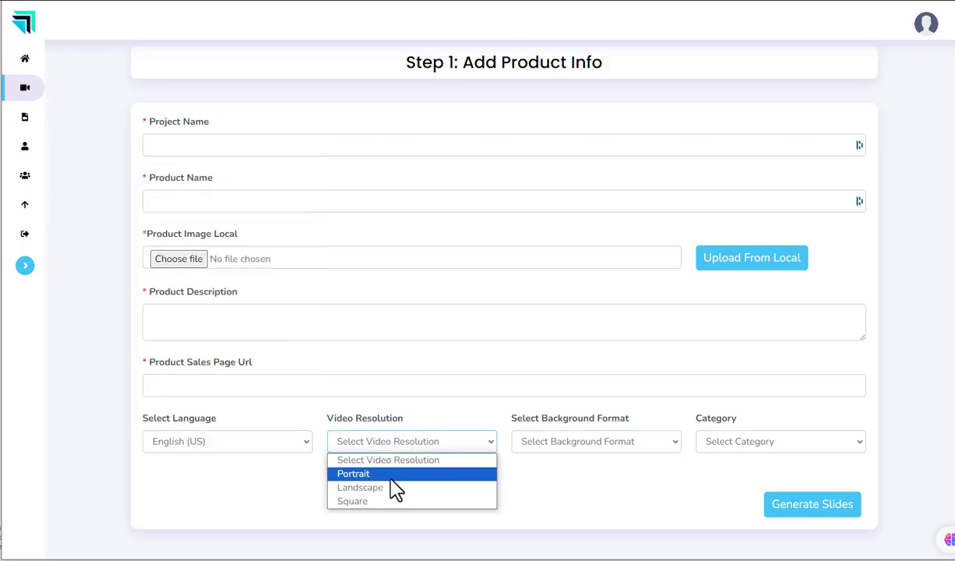
pyautogui.moveTo(352, 501)
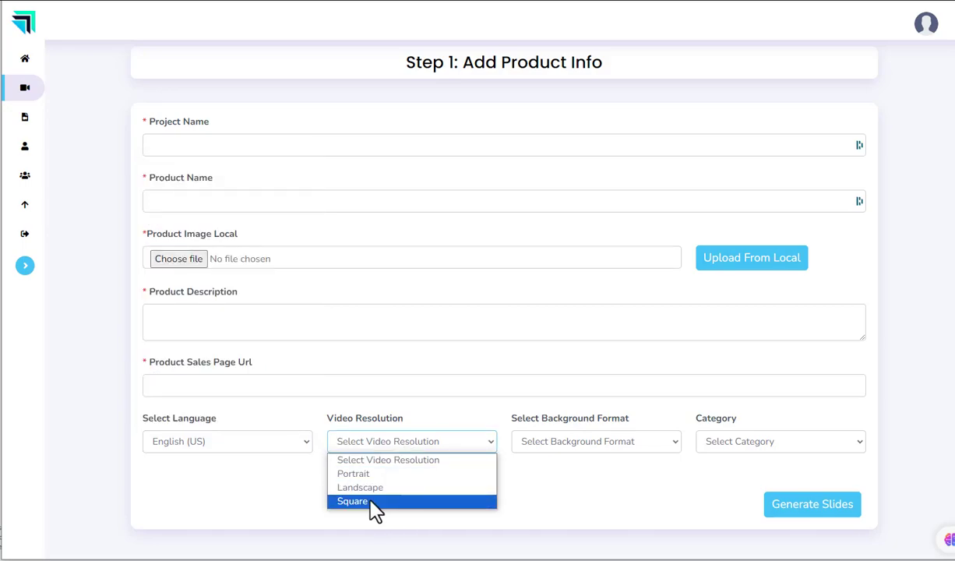
pyautogui.click(596, 441)
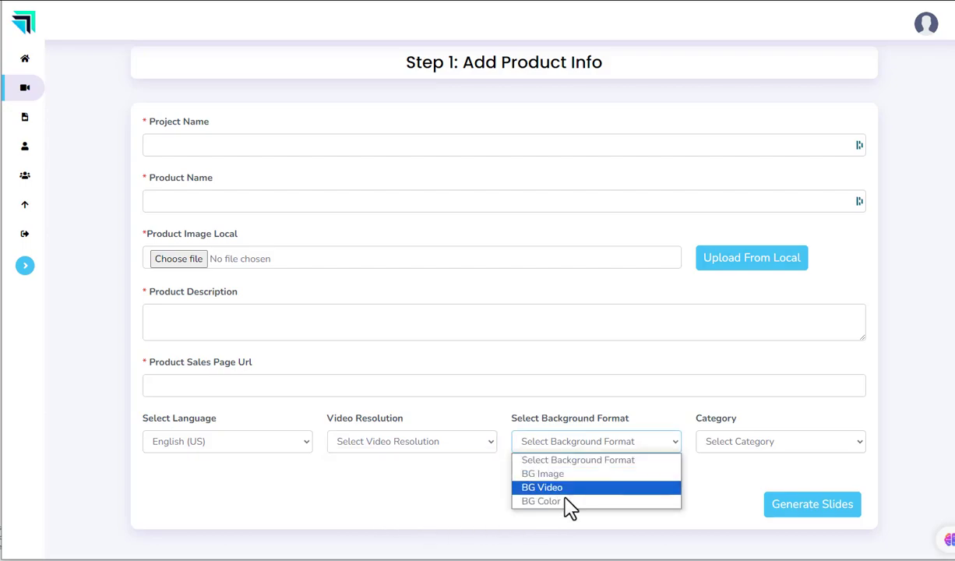
pyautogui.click(779, 441)
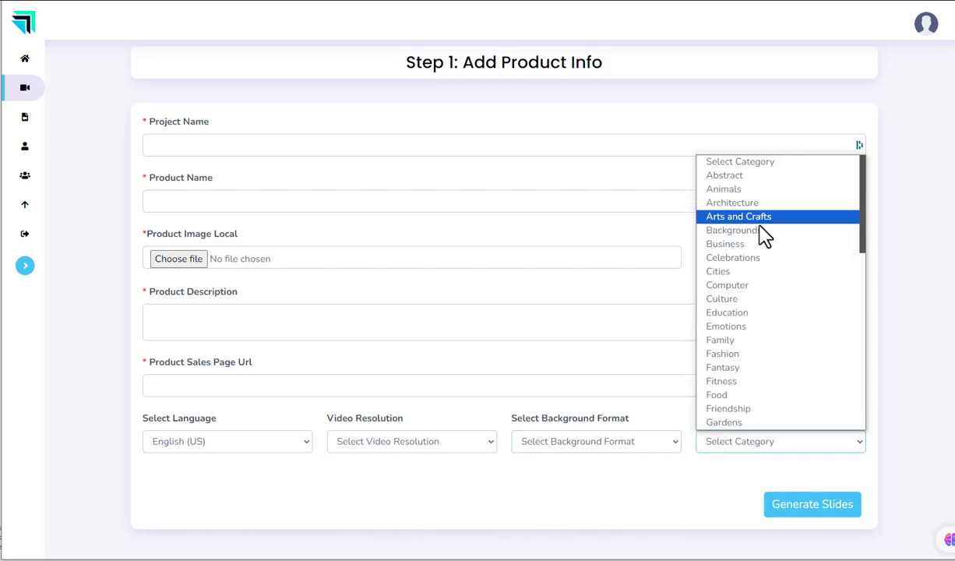
pyautogui.scroll(-3)
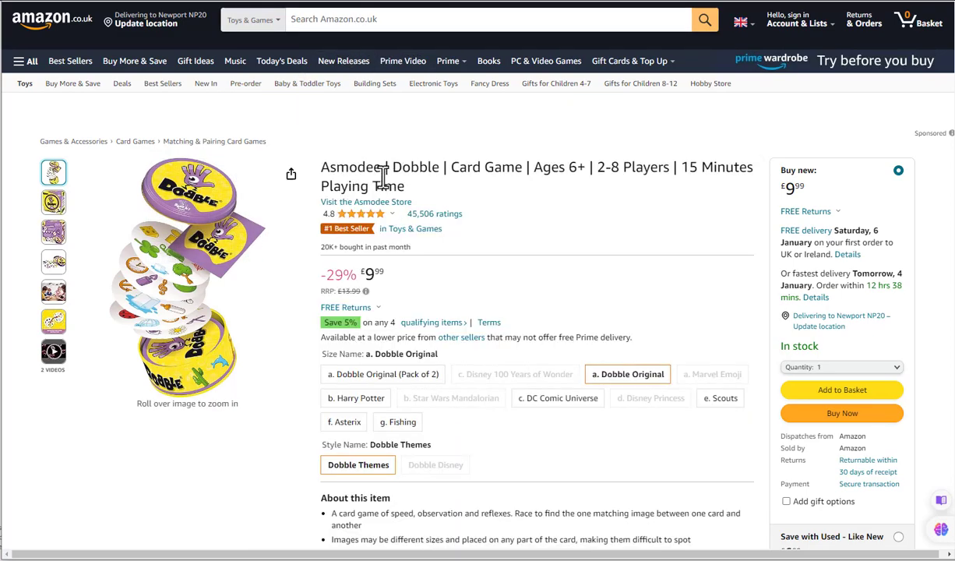
pyautogui.moveTo(306, 84)
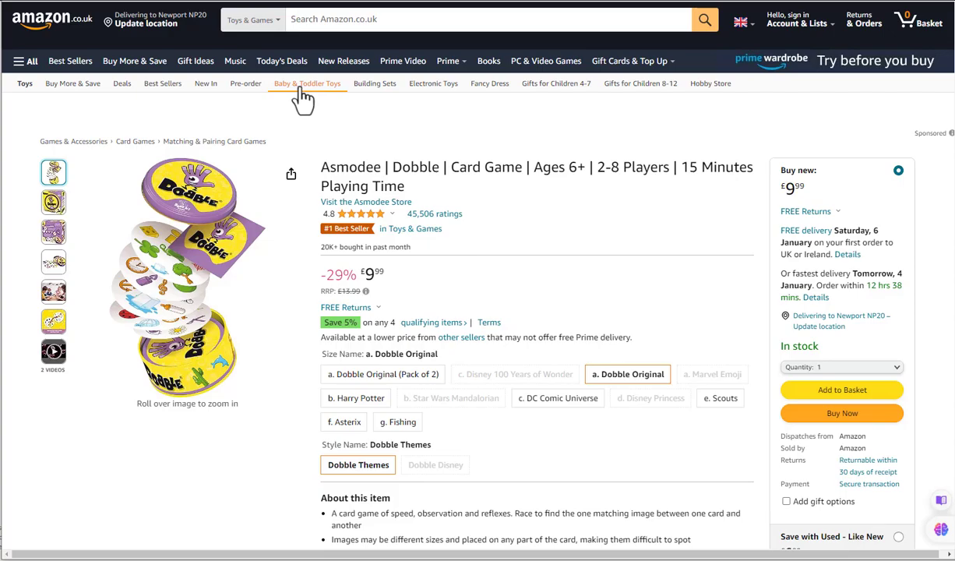
pyautogui.moveTo(674, 261)
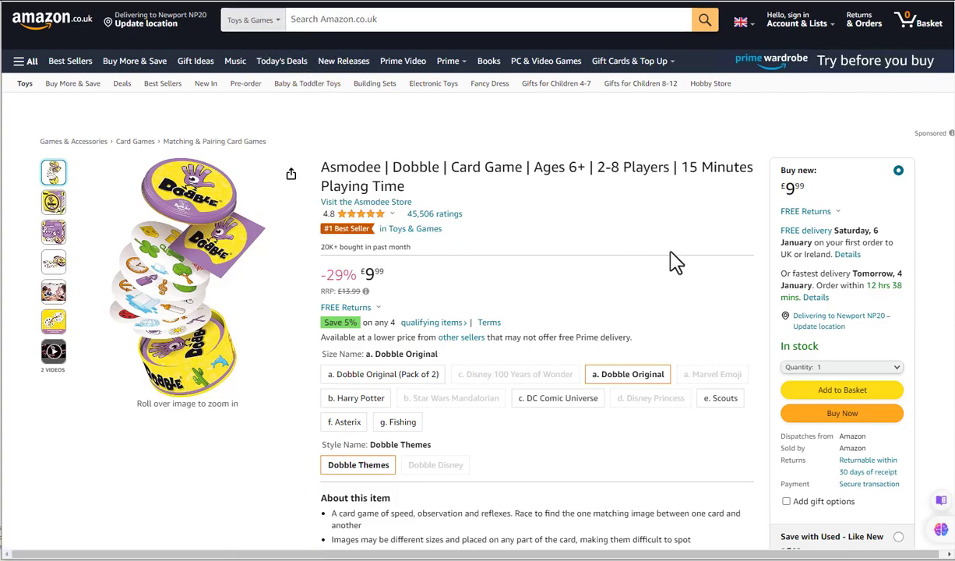
pyautogui.moveTo(187, 249)
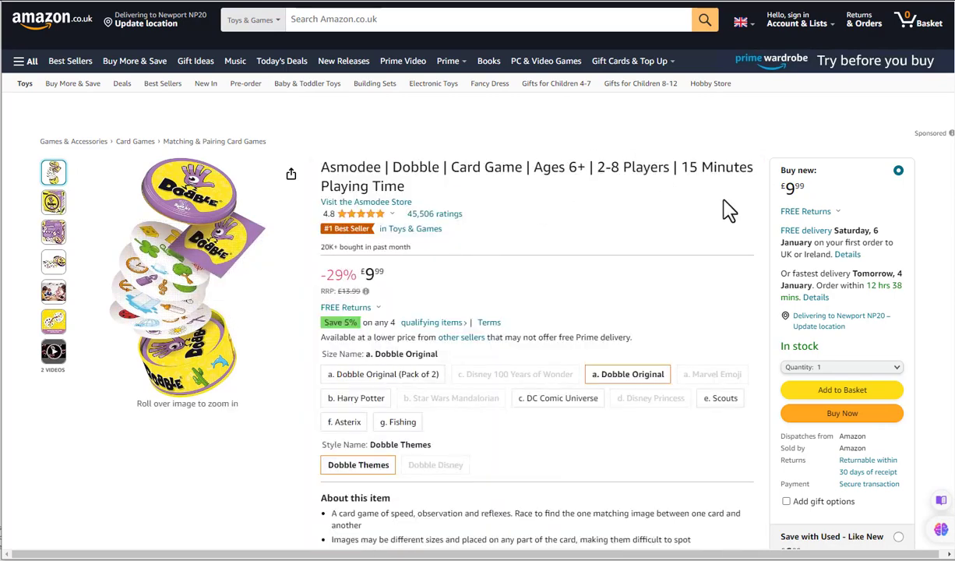
pyautogui.moveTo(380, 170)
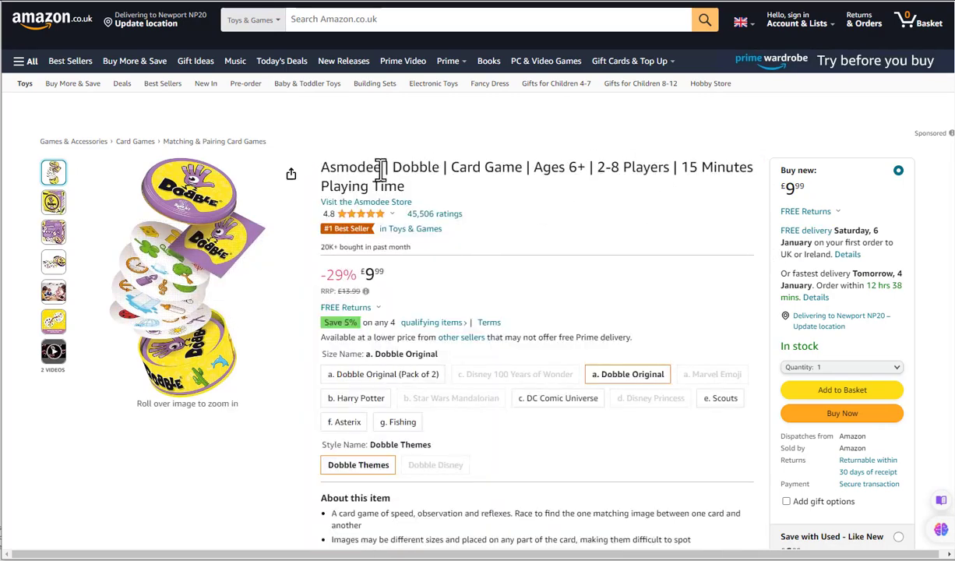
# Look over the Dobble card game product page on Amazon
pyautogui.doubleClick(358, 167)
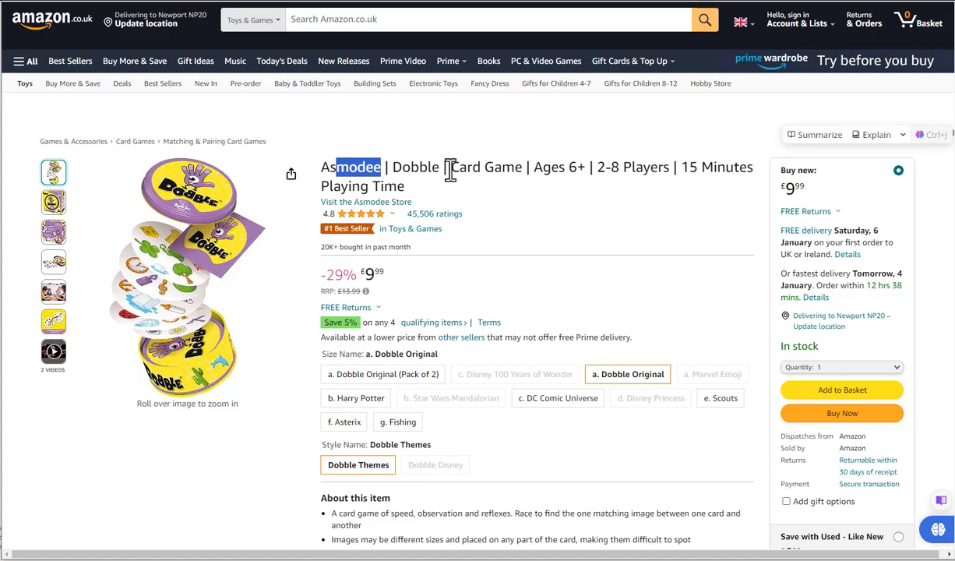
pyautogui.scroll(-3)
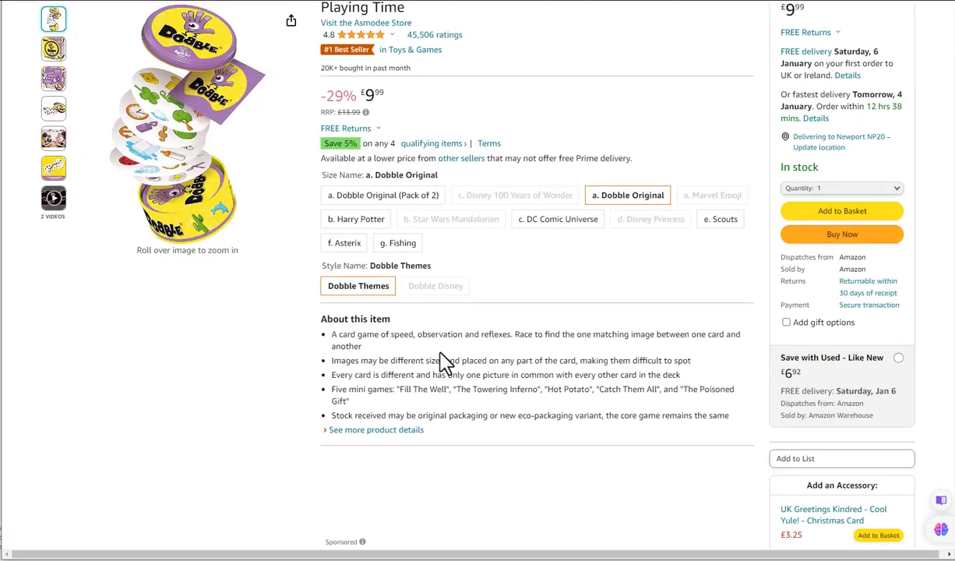
pyautogui.scroll(3)
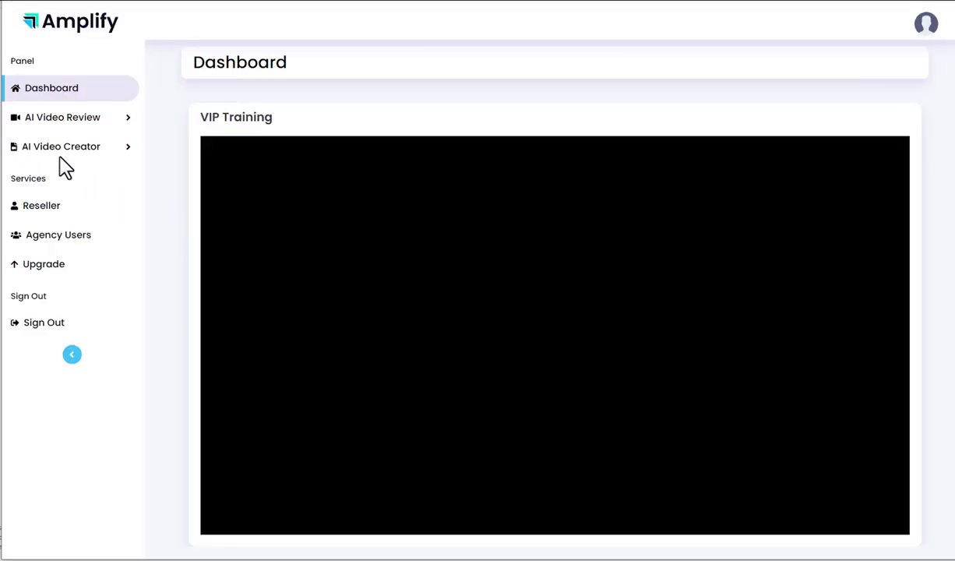
# Open My Videos in Amplify and play the Echo Dot review video
pyautogui.click(62, 117)
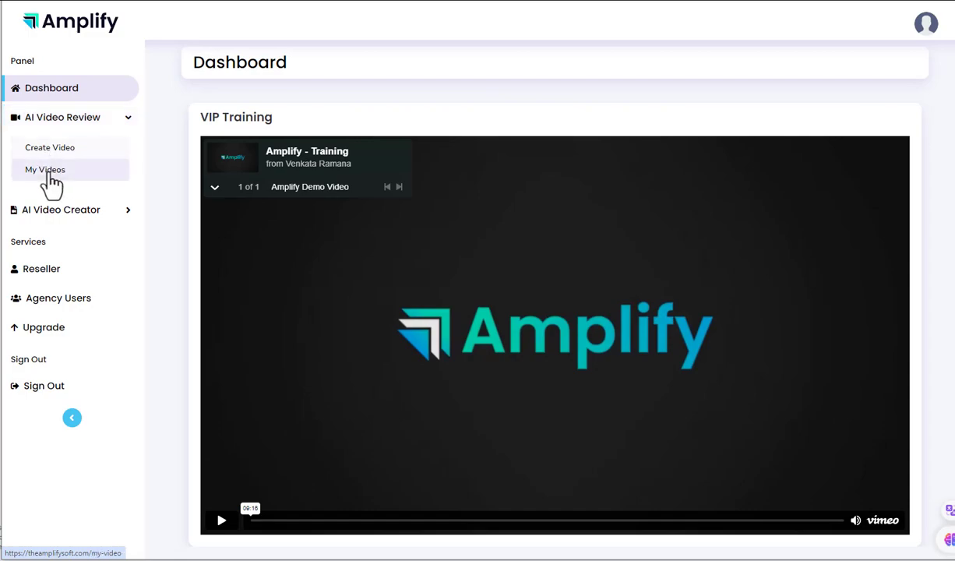
pyautogui.click(44, 169)
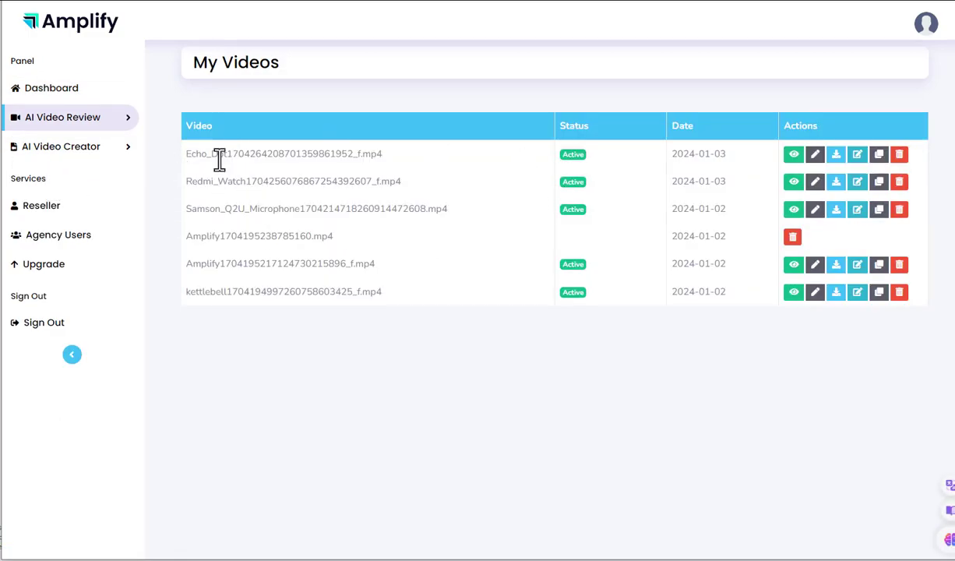
pyautogui.click(793, 154)
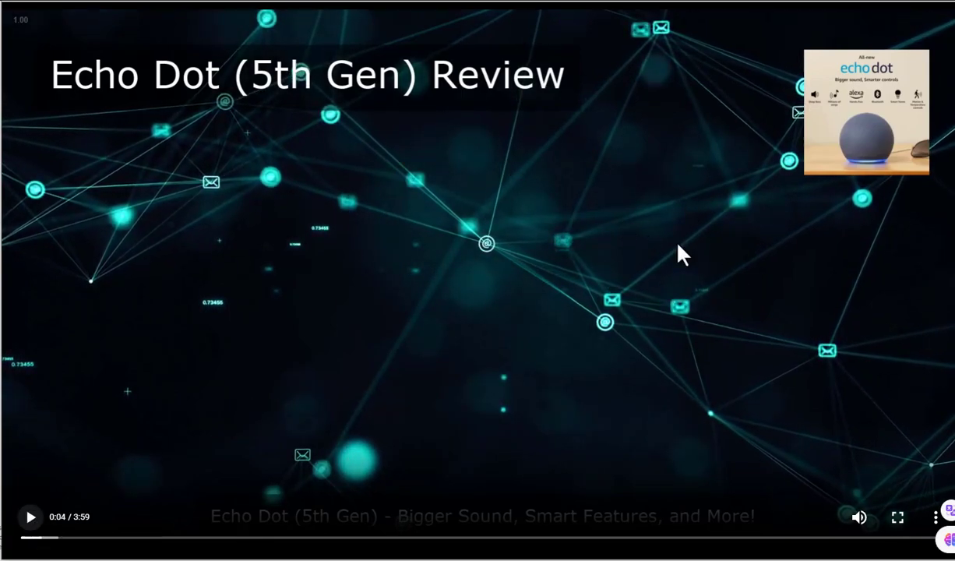
pyautogui.moveTo(658, 226)
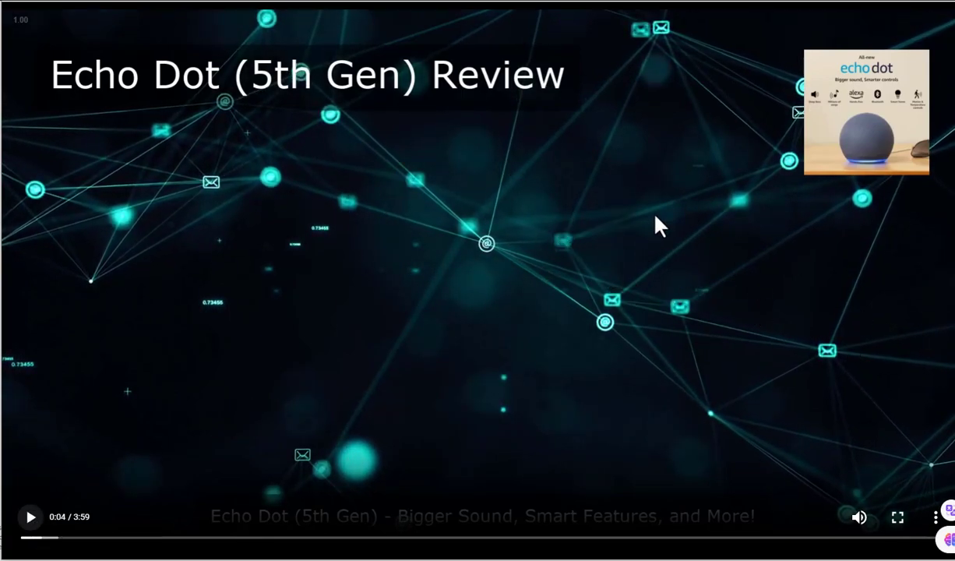
pyautogui.moveTo(686, 292)
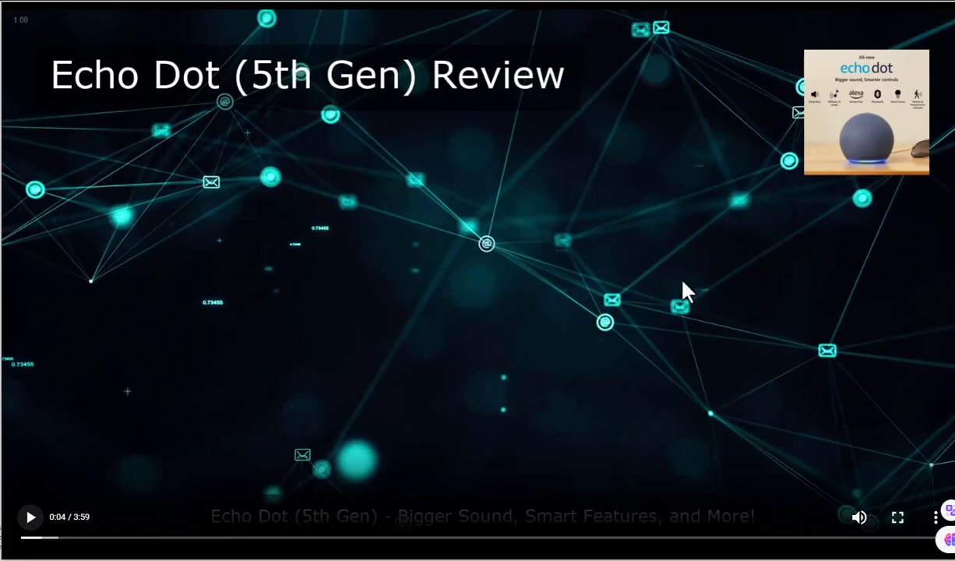
pyautogui.moveTo(475, 489)
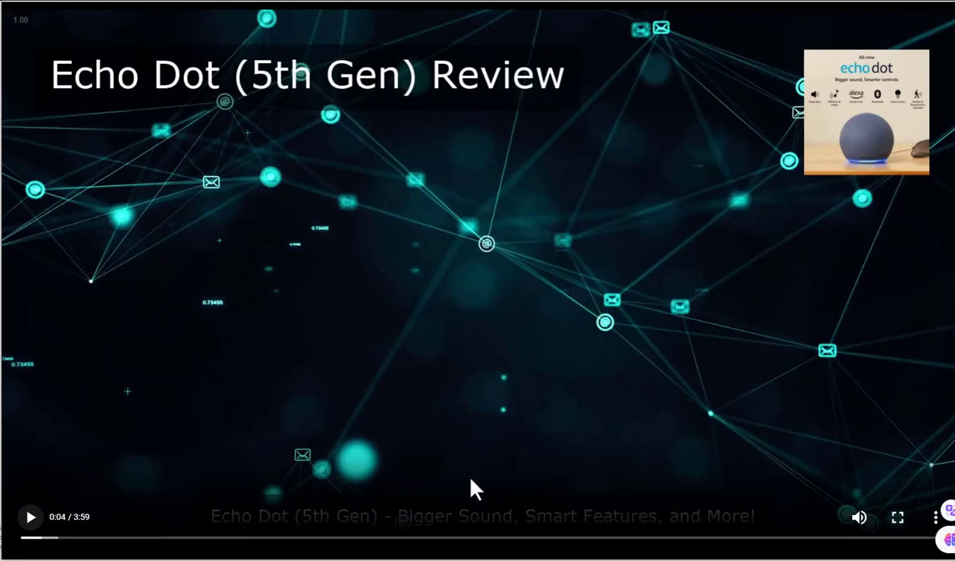
pyautogui.moveTo(698, 315)
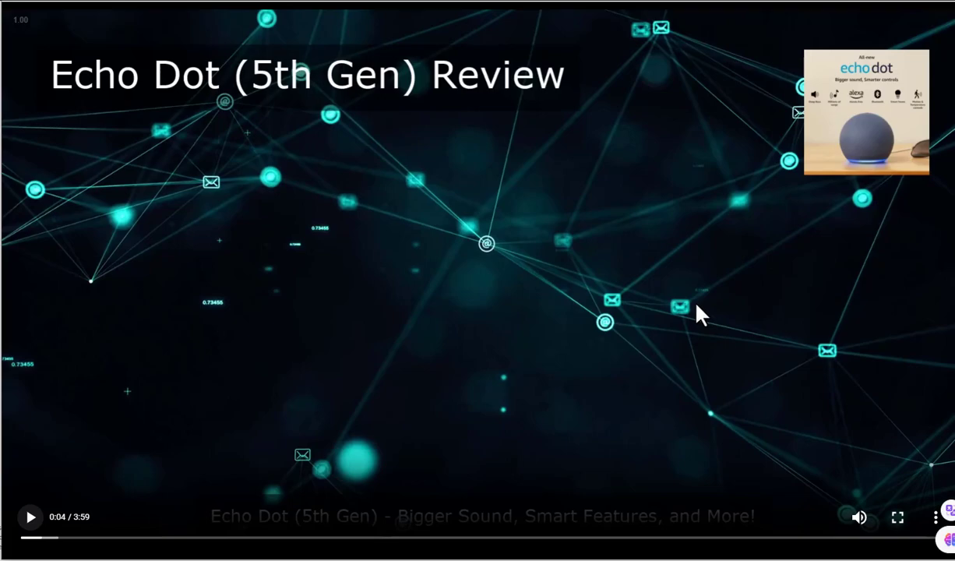
pyautogui.moveTo(635, 191)
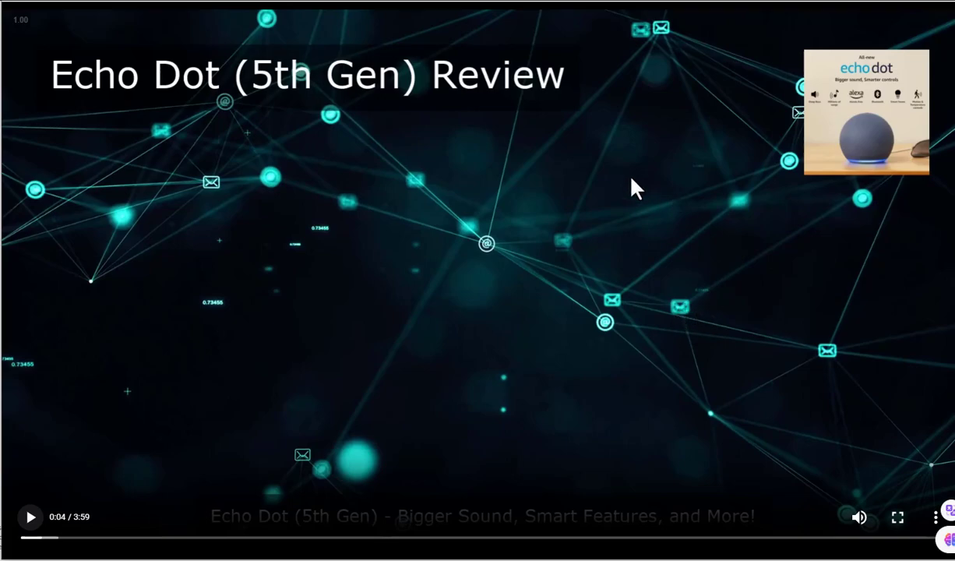
pyautogui.moveTo(876, 90)
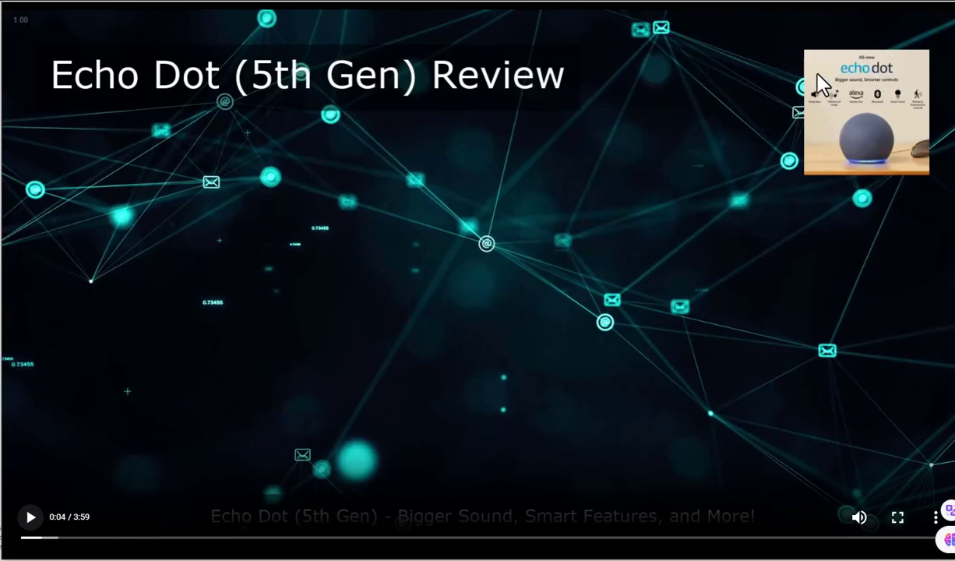
pyautogui.moveTo(43, 549)
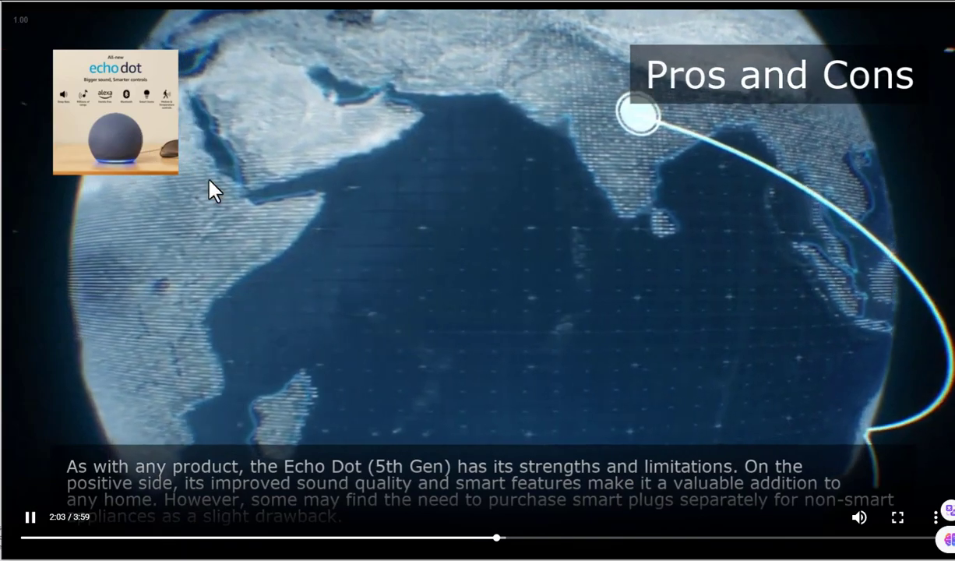
# Skip ahead on the Echo Dot video timeline to its Conclusion
pyautogui.click(645, 537)
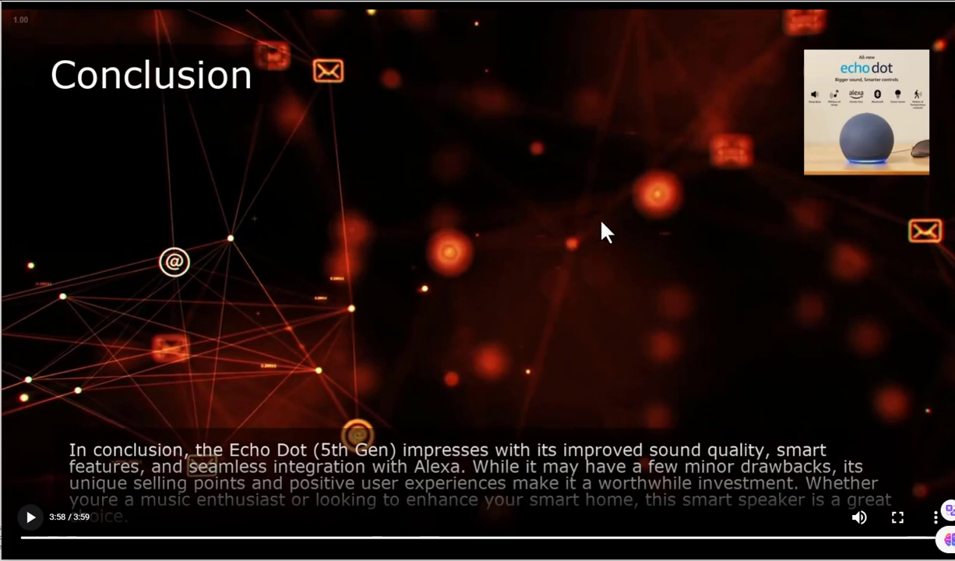
pyautogui.moveTo(575, 279)
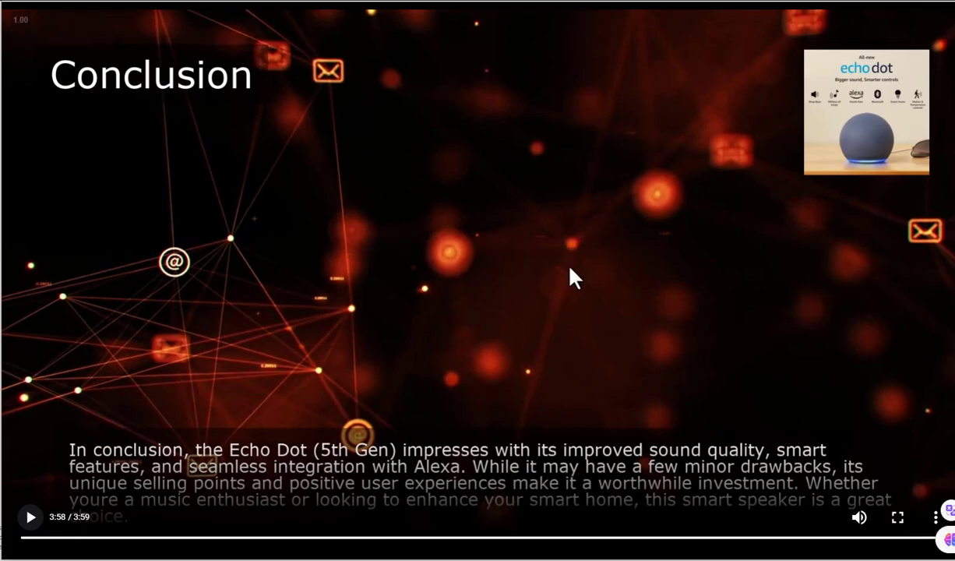
pyautogui.moveTo(857, 129)
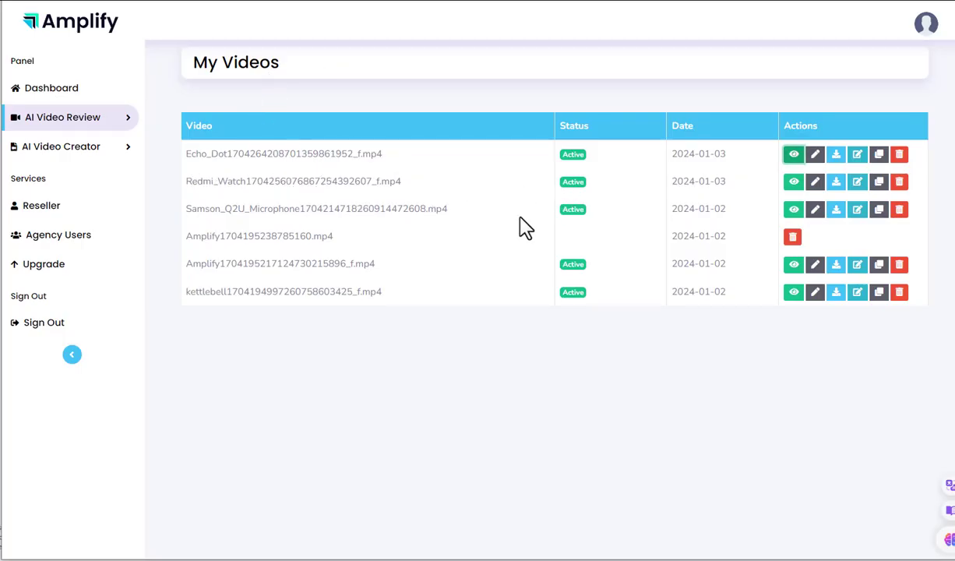
# Preview the vertical Samson_Q2U_Microphone review video from My Videos
pyautogui.click(793, 209)
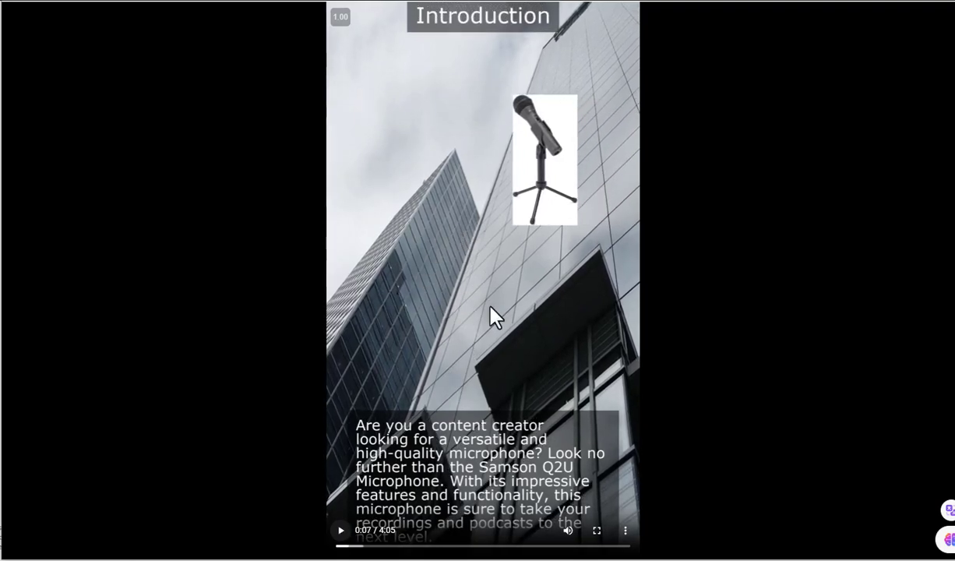
pyautogui.moveTo(491, 471)
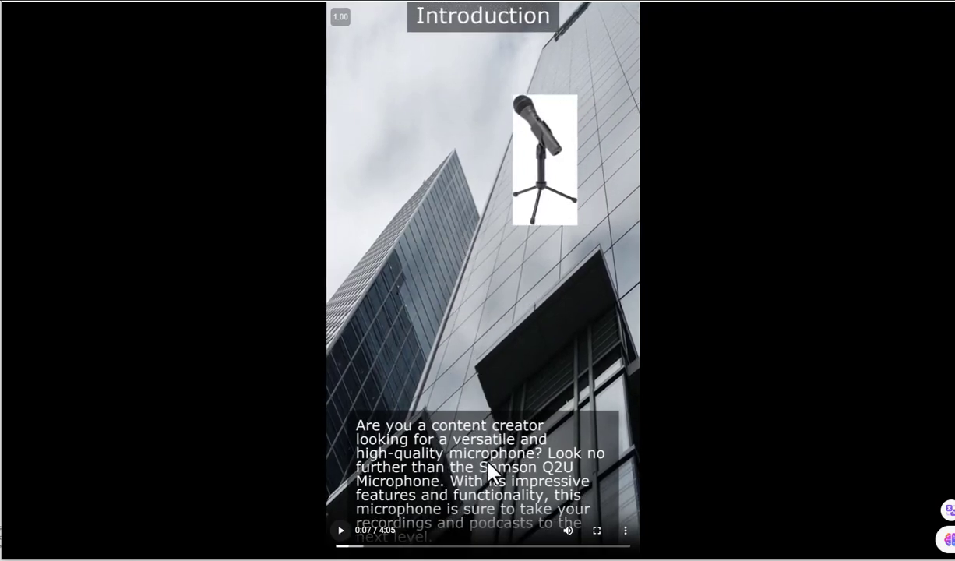
pyautogui.moveTo(554, 172)
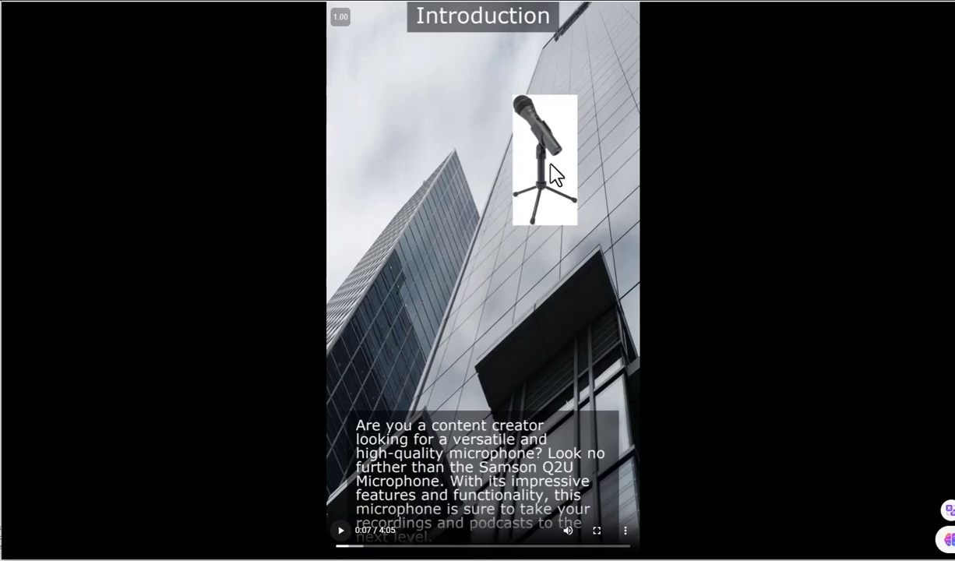
pyautogui.moveTo(489, 90)
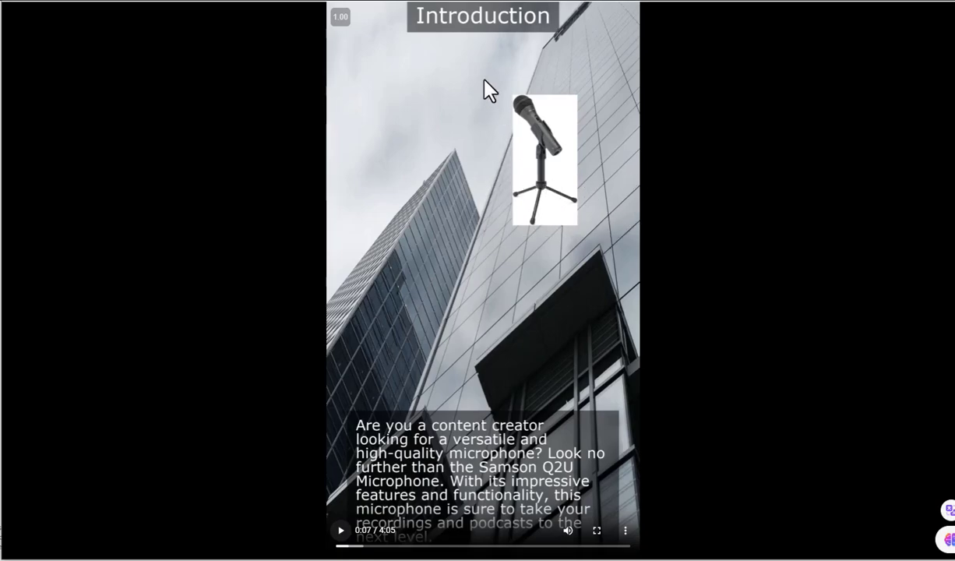
pyautogui.moveTo(487, 498)
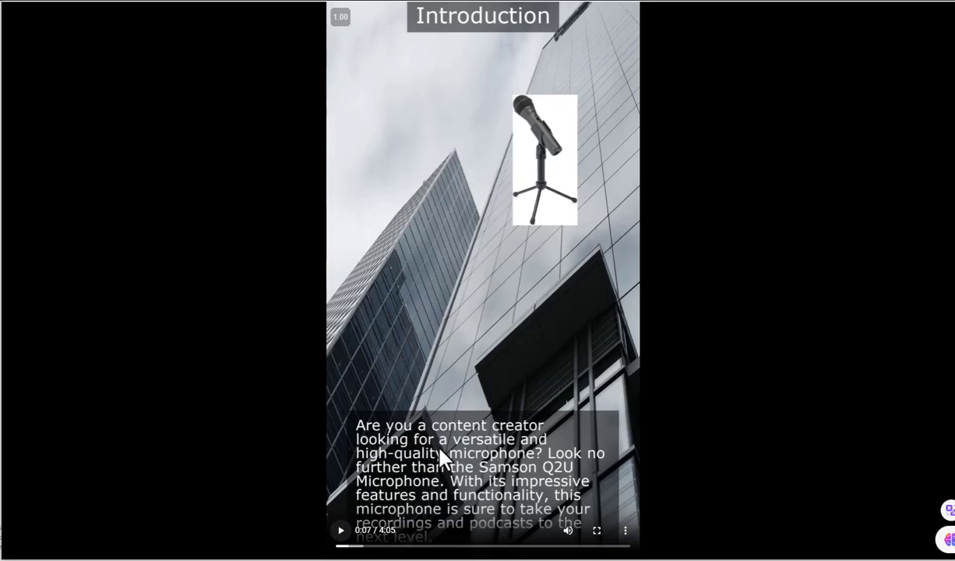
pyautogui.moveTo(559, 131)
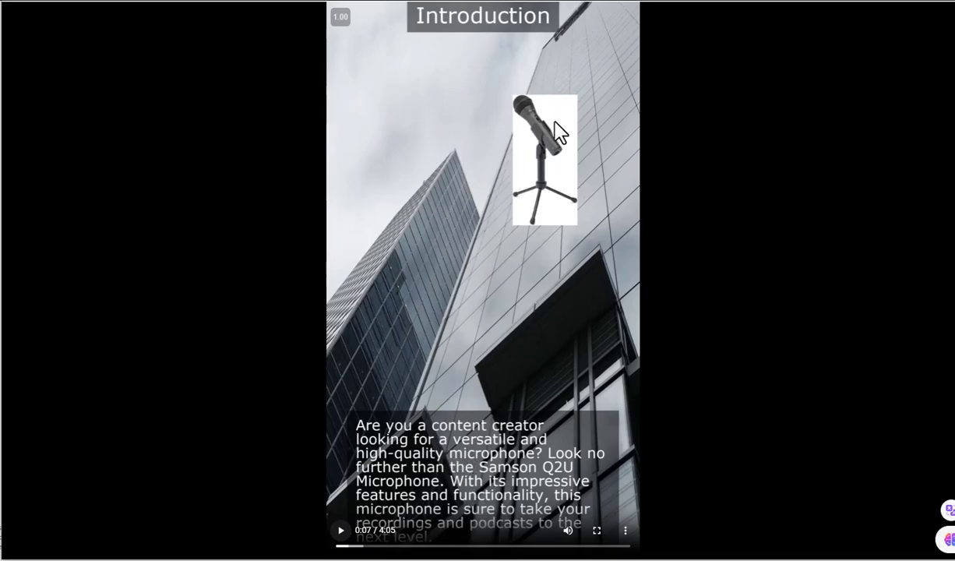
pyautogui.moveTo(553, 168)
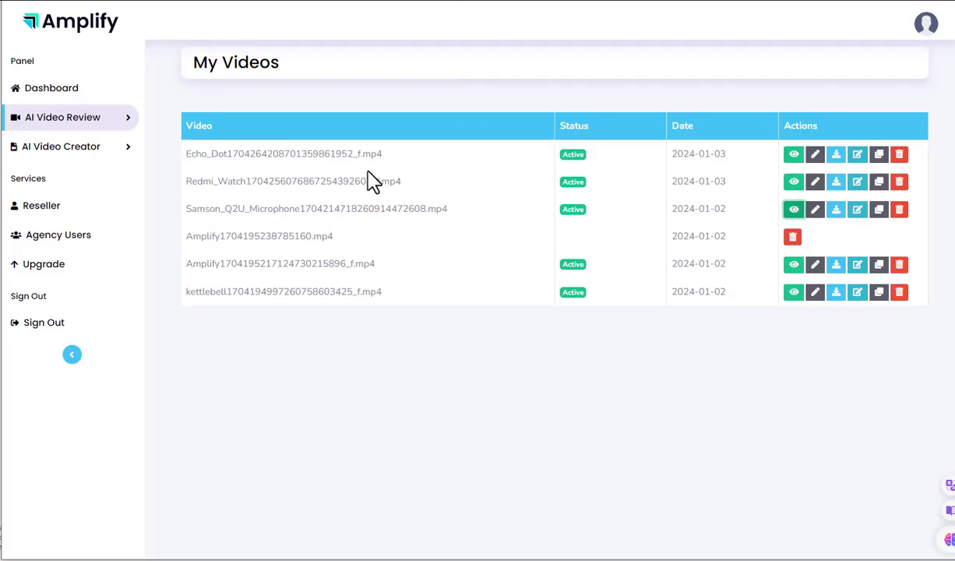
pyautogui.click(793, 153)
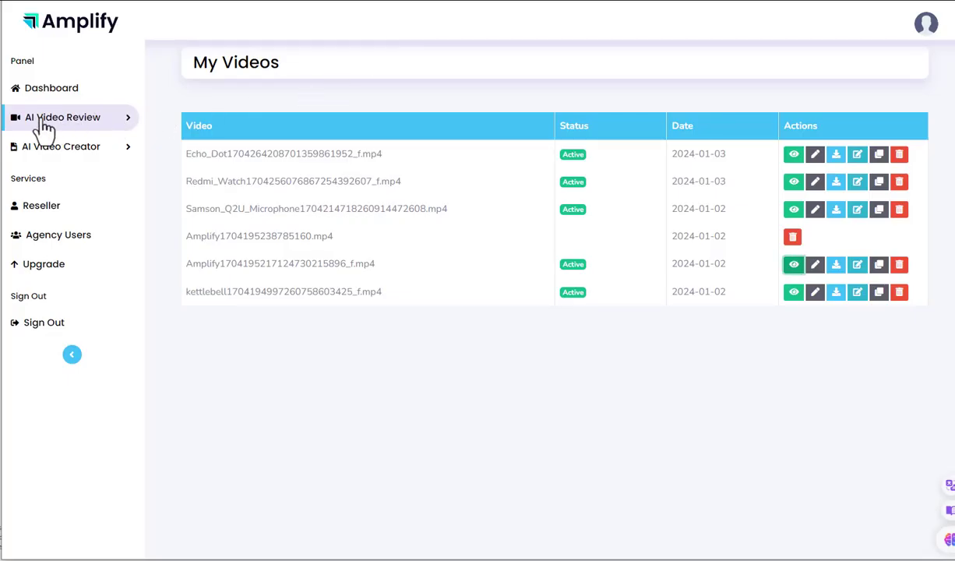
pyautogui.click(52, 88)
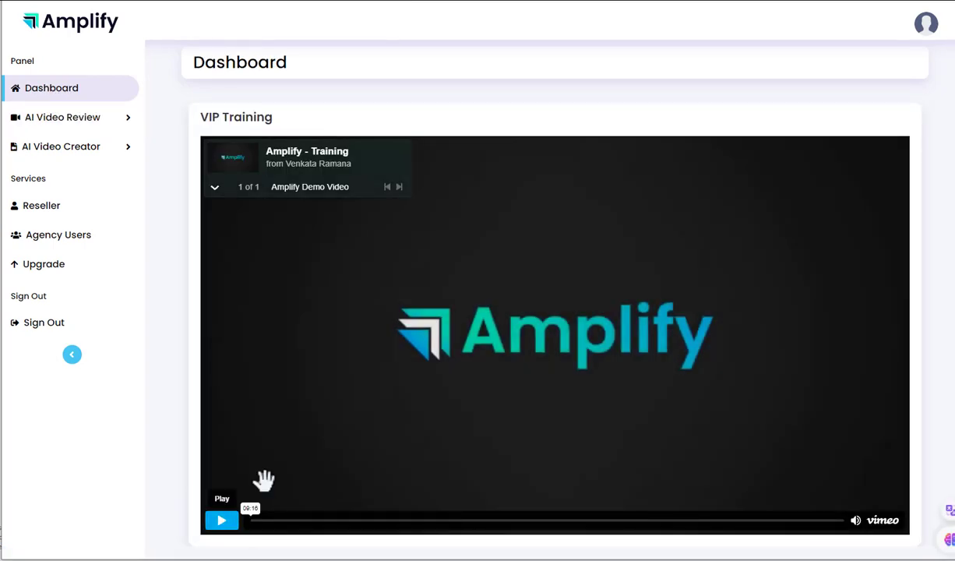
pyautogui.moveTo(72, 151)
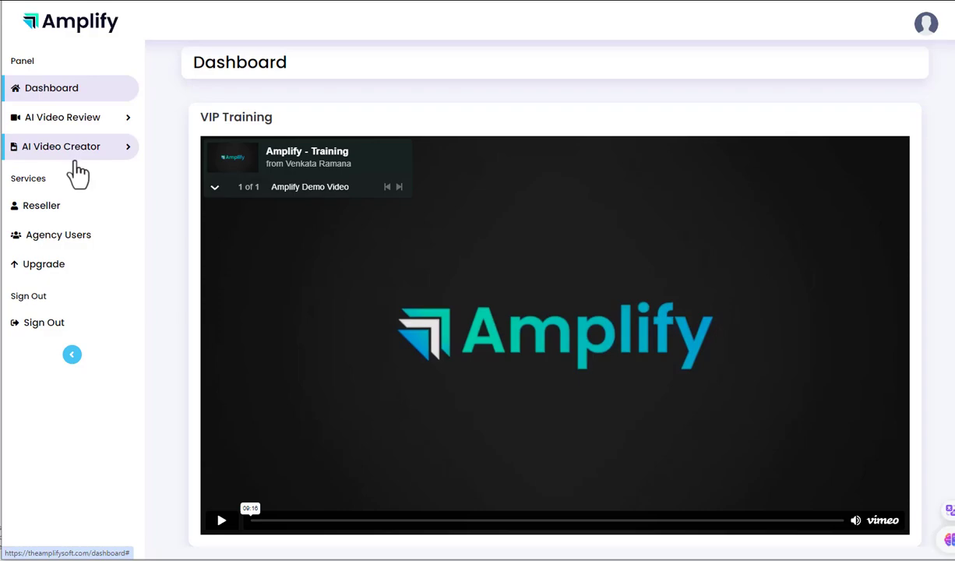
pyautogui.moveTo(593, 285)
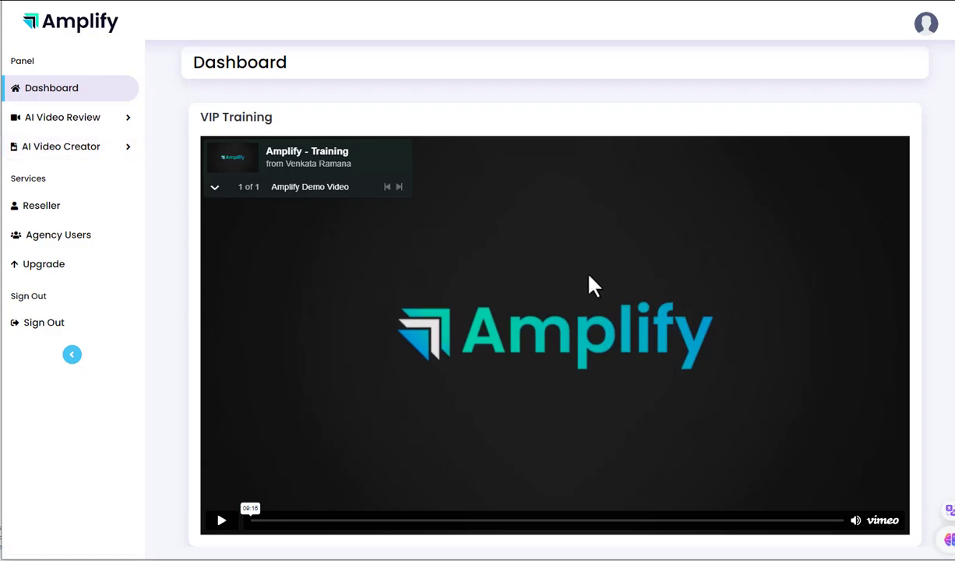
pyautogui.moveTo(651, 380)
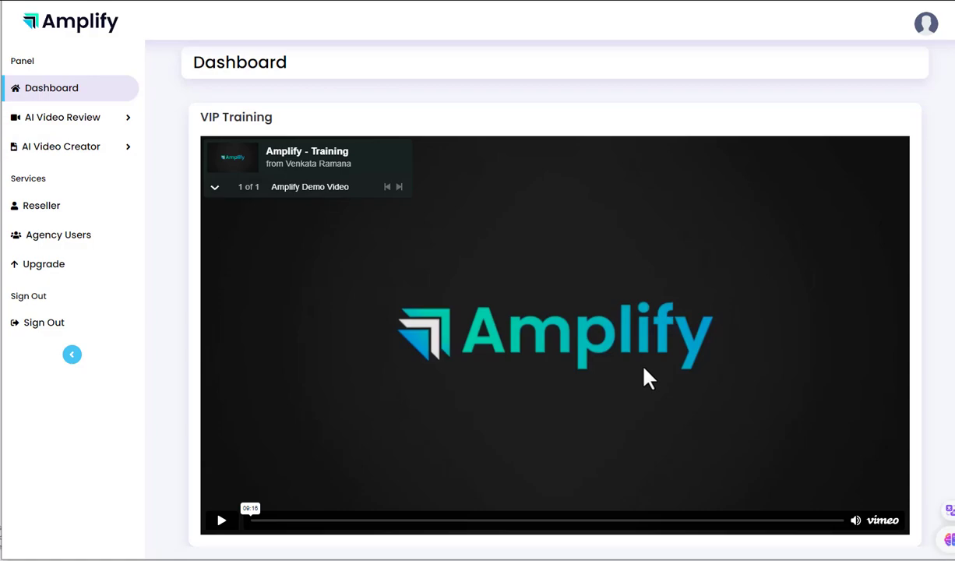
pyautogui.moveTo(62, 117)
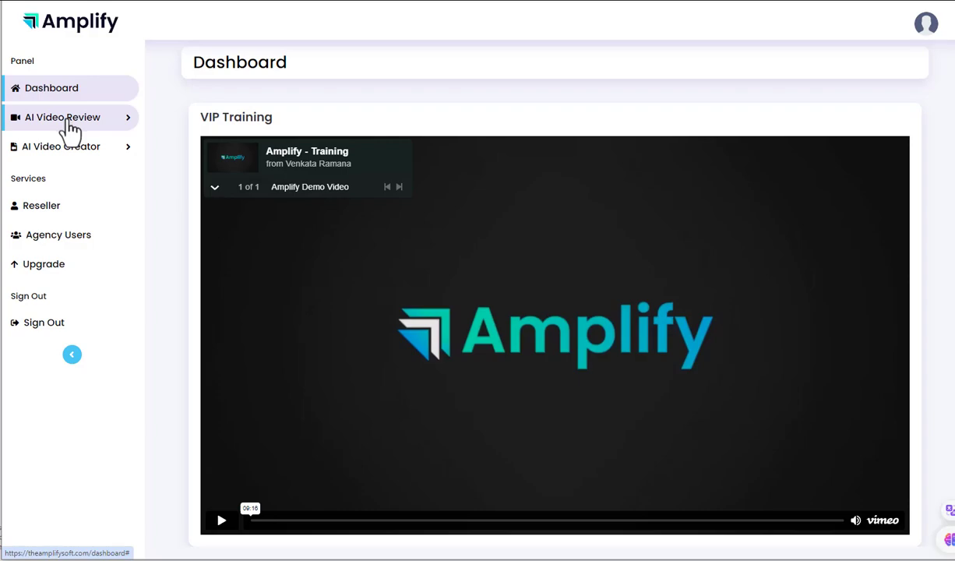
pyautogui.moveTo(555, 318)
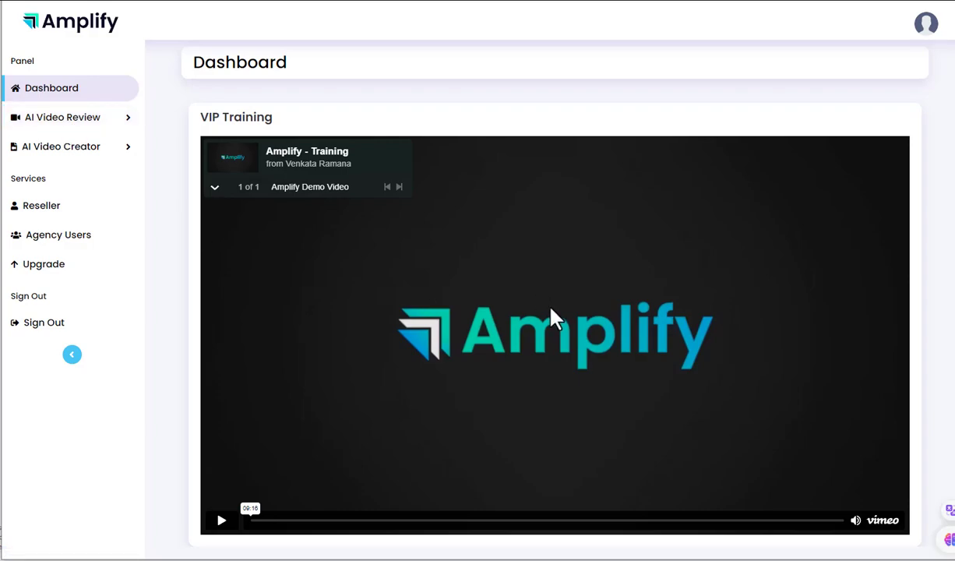
pyautogui.moveTo(661, 268)
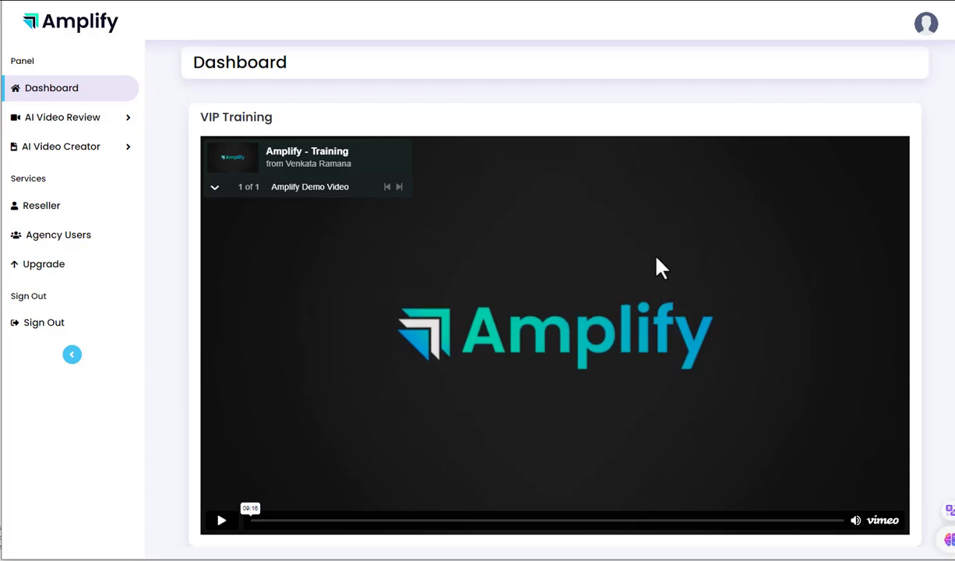
pyautogui.moveTo(255, 505)
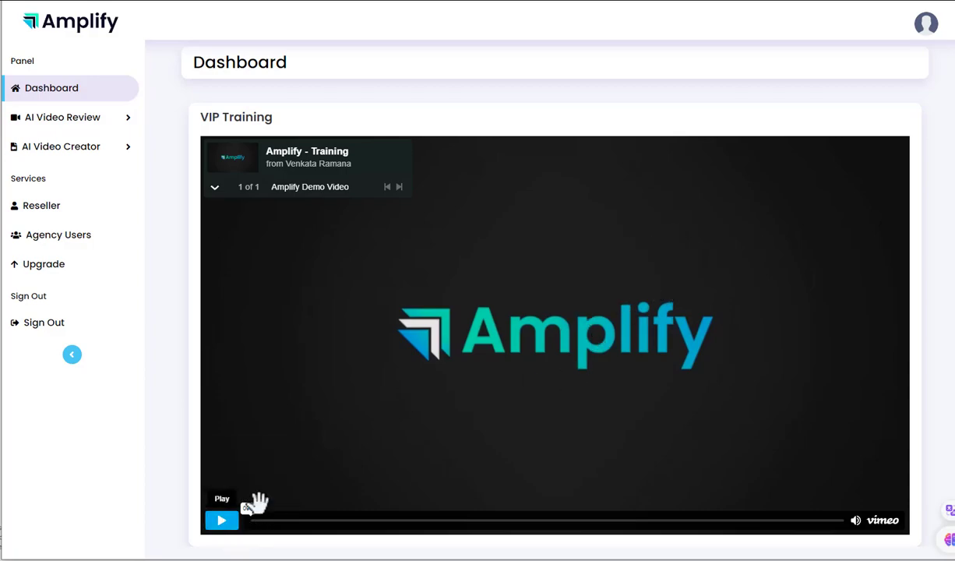
pyautogui.moveTo(701, 81)
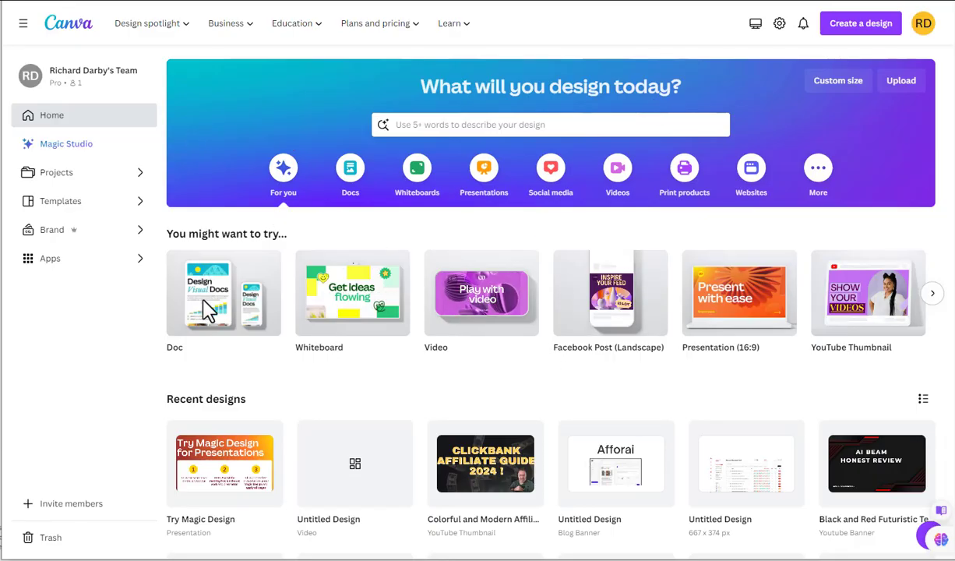
pyautogui.moveTo(65, 161)
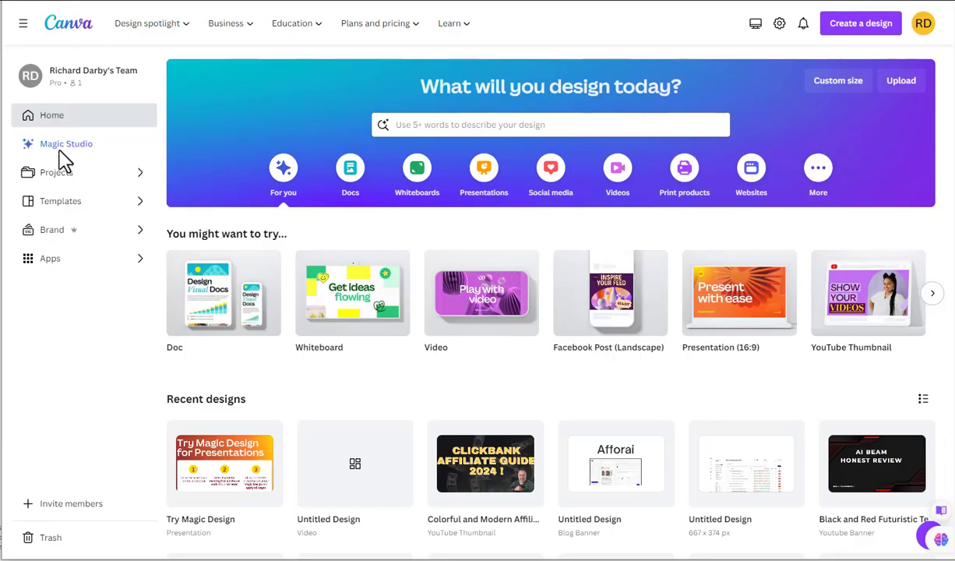
# Browse Canva's Magic Studio overview, then switch to the Amplify JV document
pyautogui.click(66, 143)
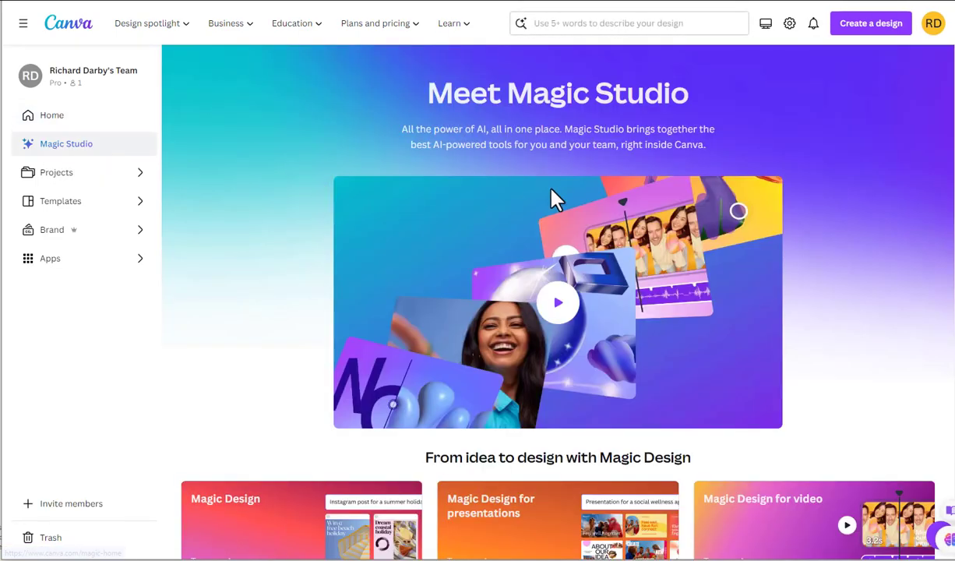
pyautogui.moveTo(764, 143)
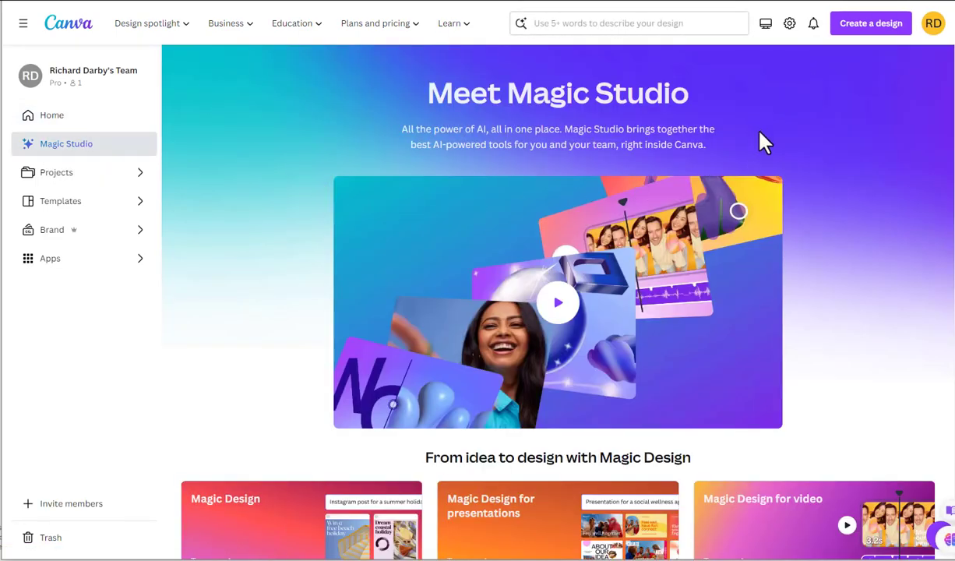
pyautogui.moveTo(596, 382)
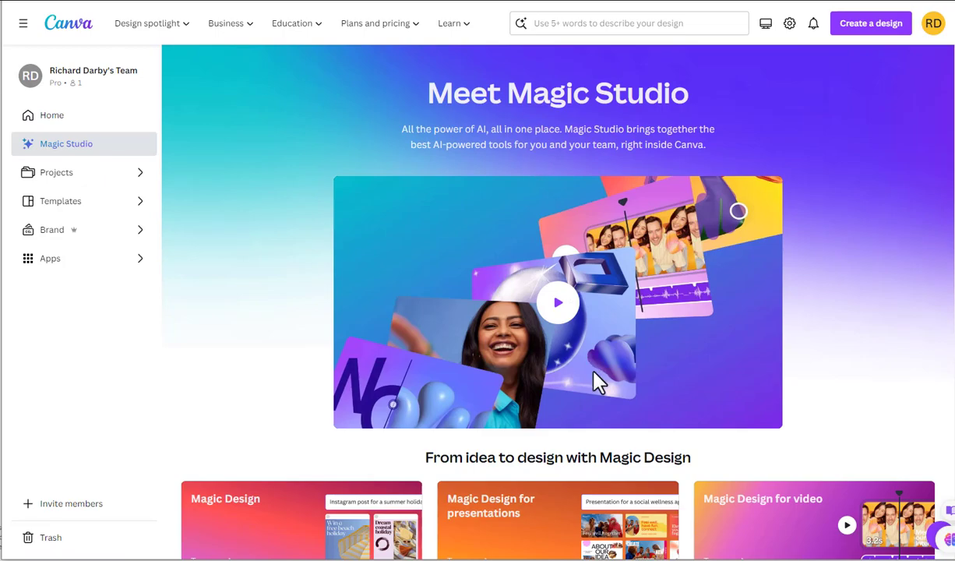
pyautogui.scroll(-3)
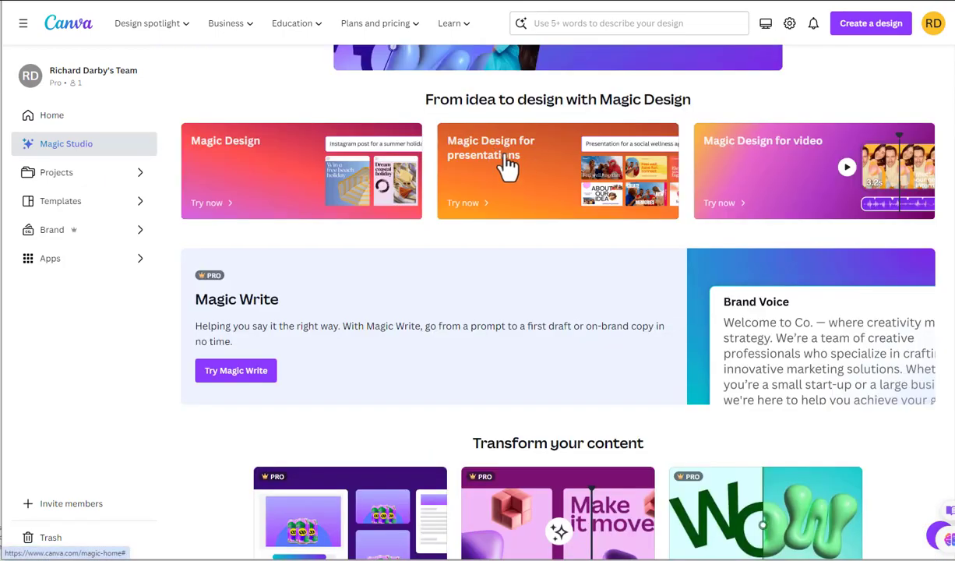
pyautogui.moveTo(475, 214)
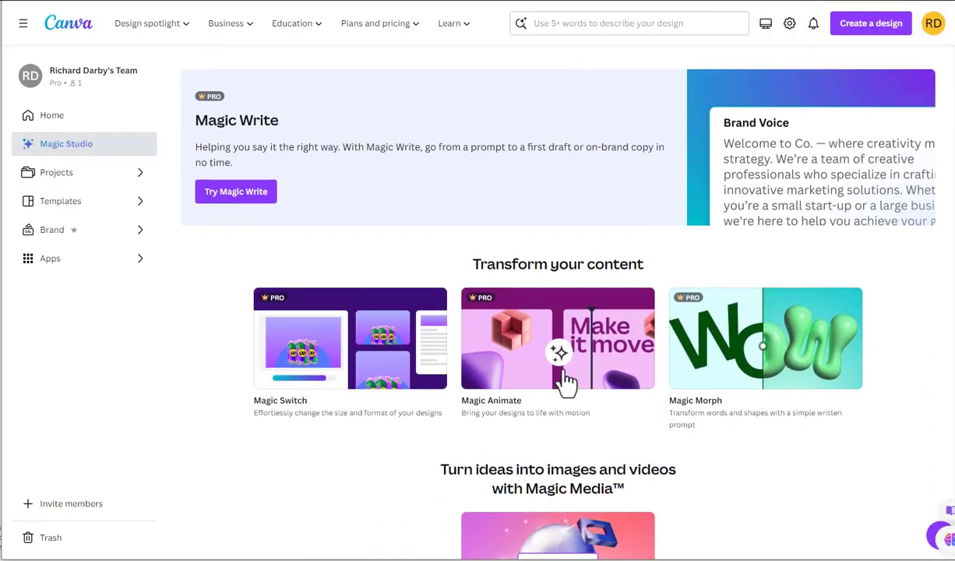
pyautogui.scroll(3)
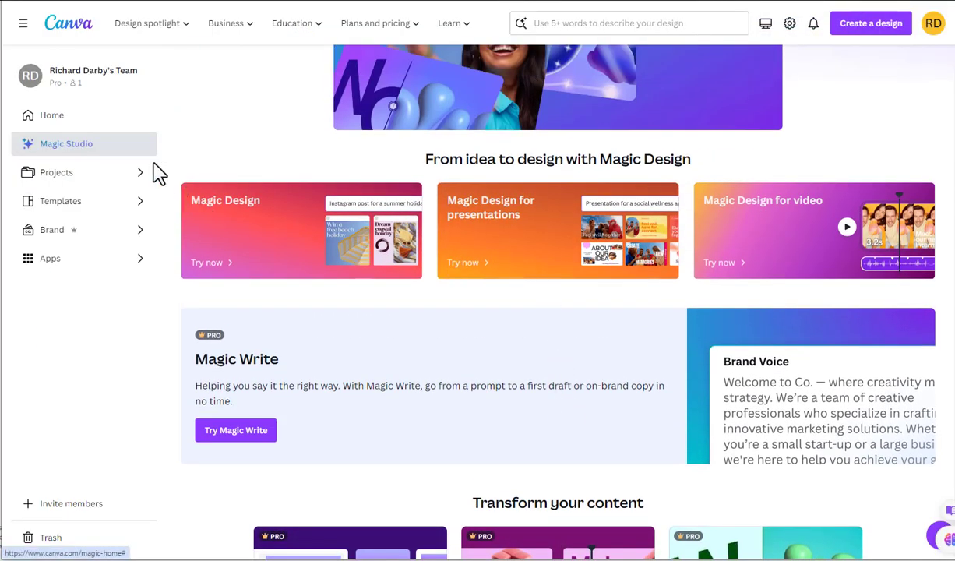
pyautogui.moveTo(607, 245)
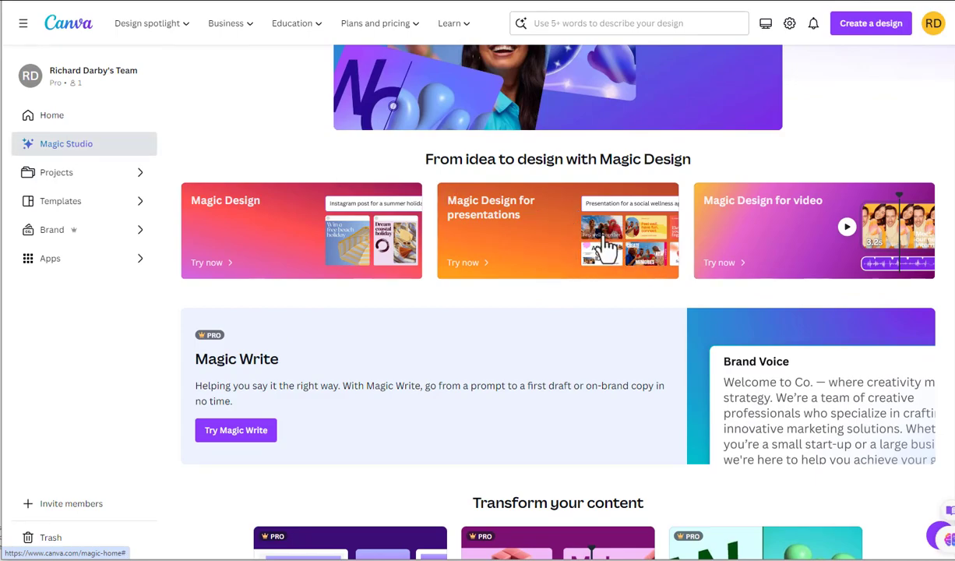
pyautogui.scroll(3)
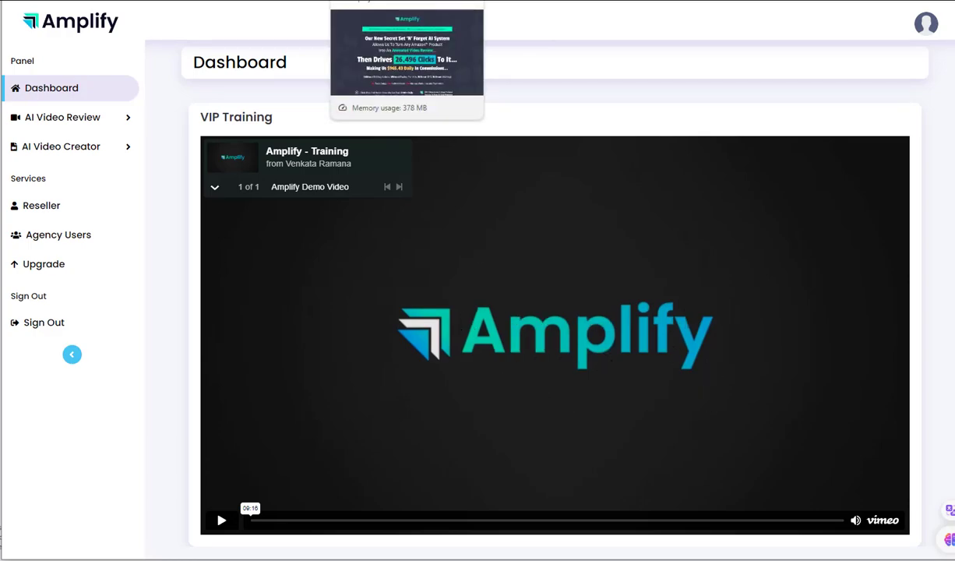
pyautogui.click(407, 52)
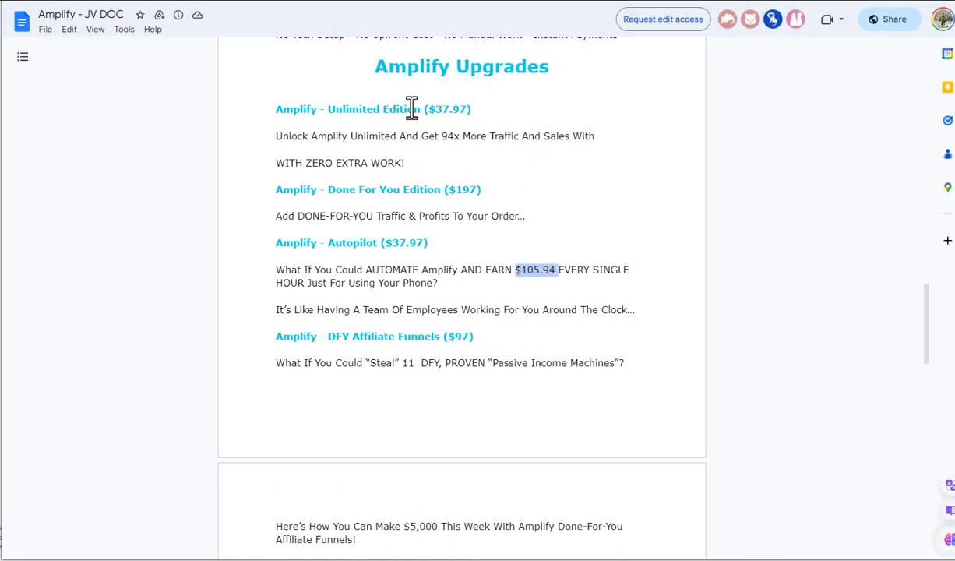
pyautogui.moveTo(394, 138)
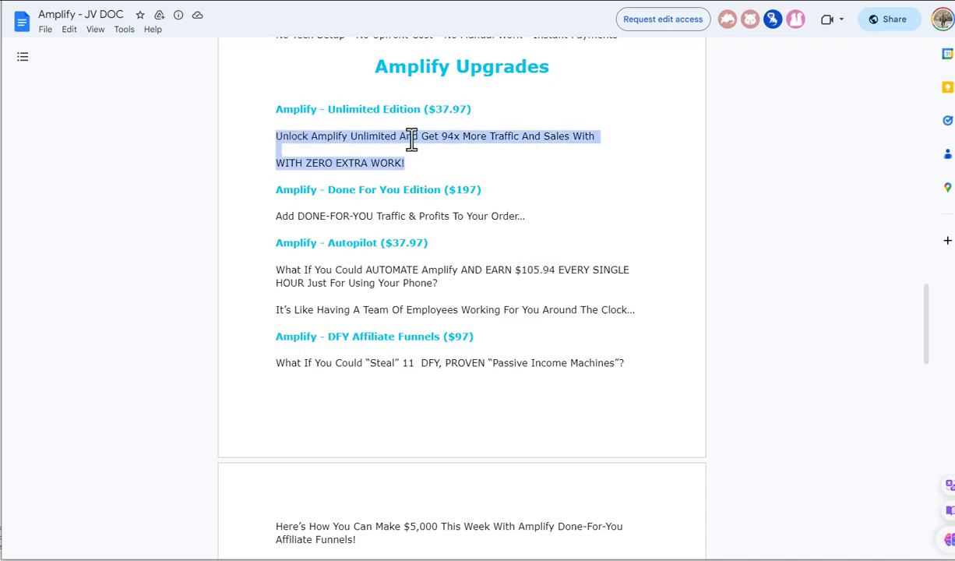
pyautogui.scroll(3)
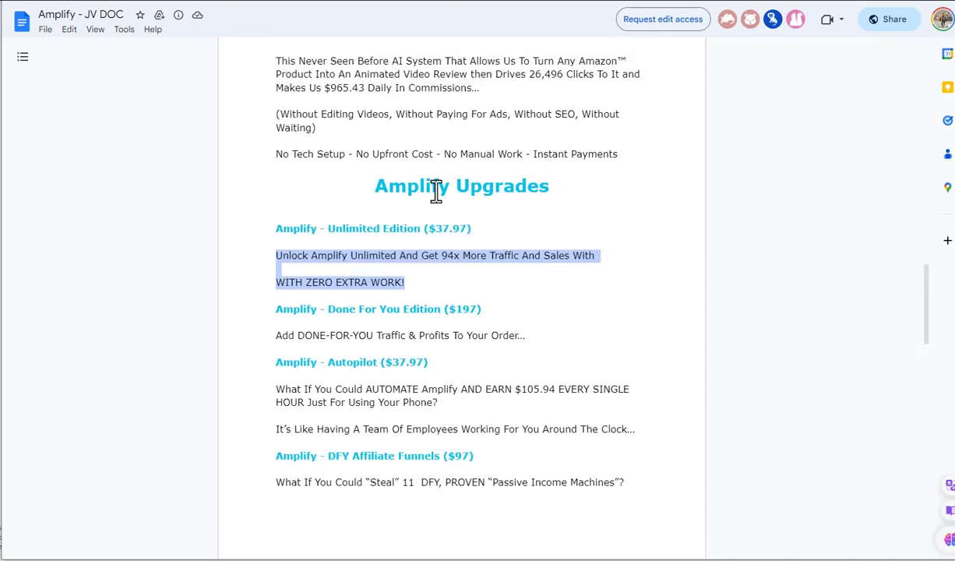
pyautogui.scroll(-3)
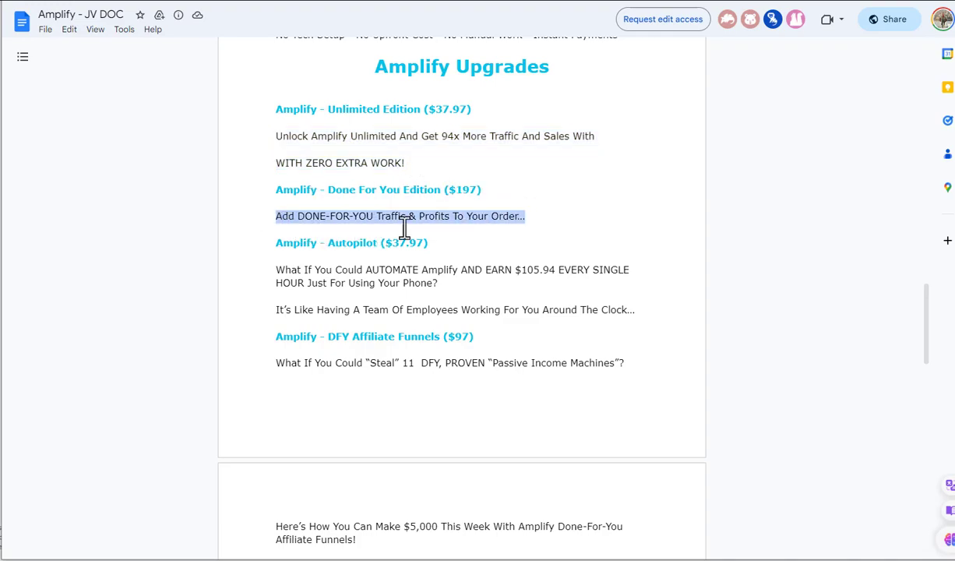
pyautogui.click(387, 216)
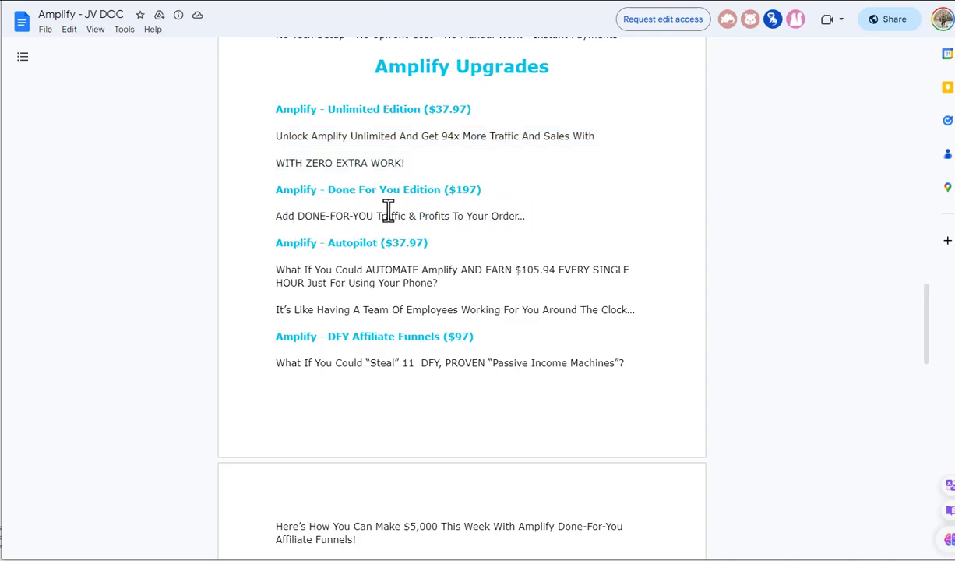
pyautogui.moveTo(275, 216); pyautogui.dragTo(408, 216)
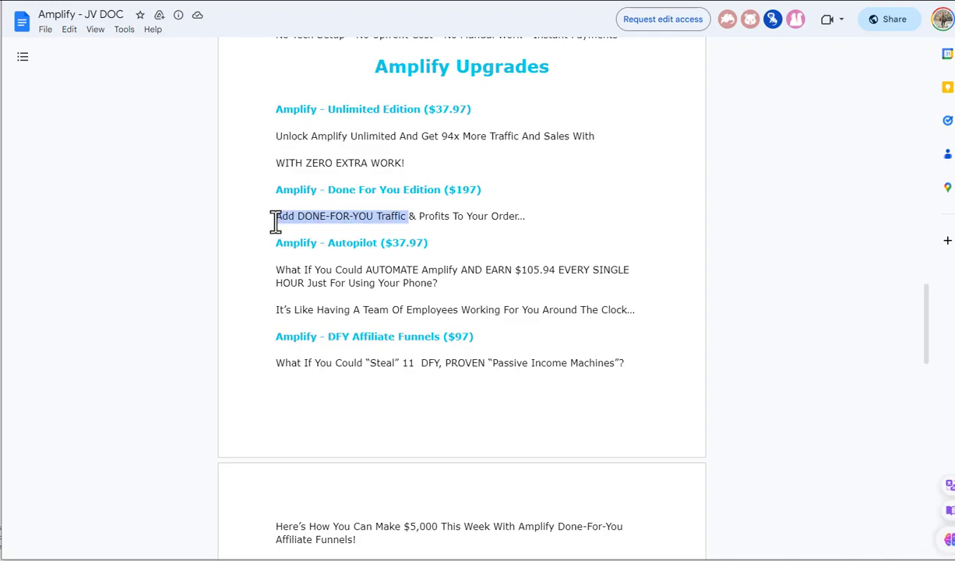
pyautogui.moveTo(404, 207)
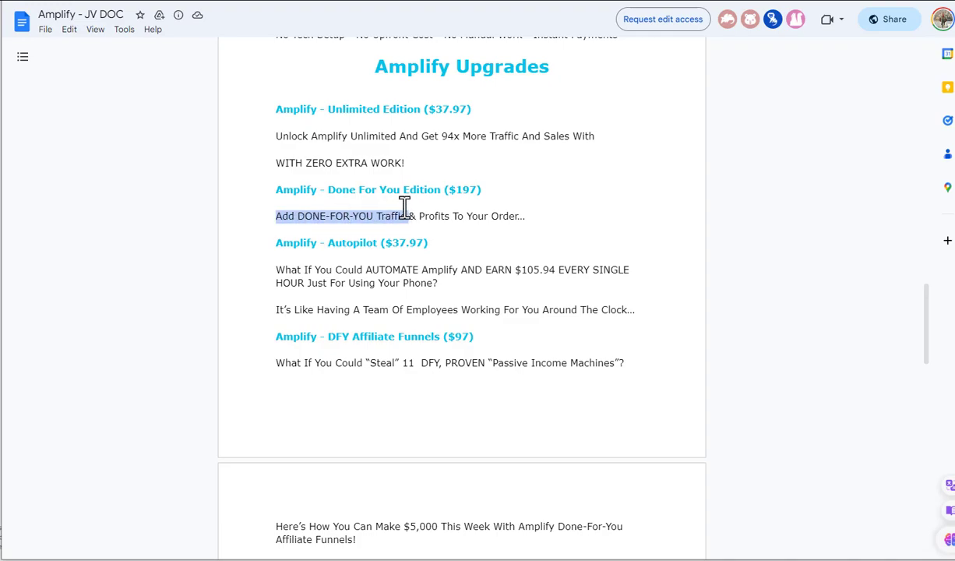
pyautogui.scroll(-3)
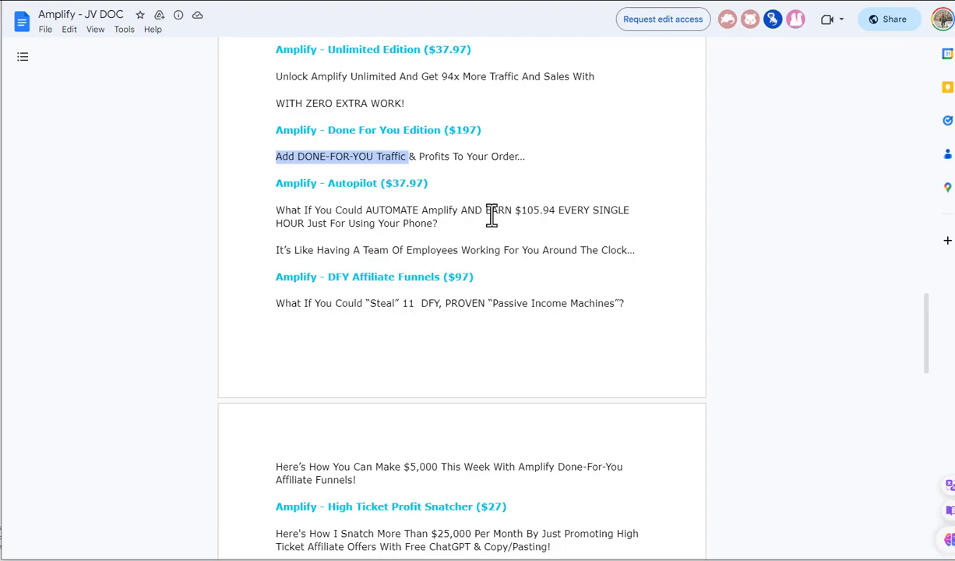
pyautogui.moveTo(420, 190)
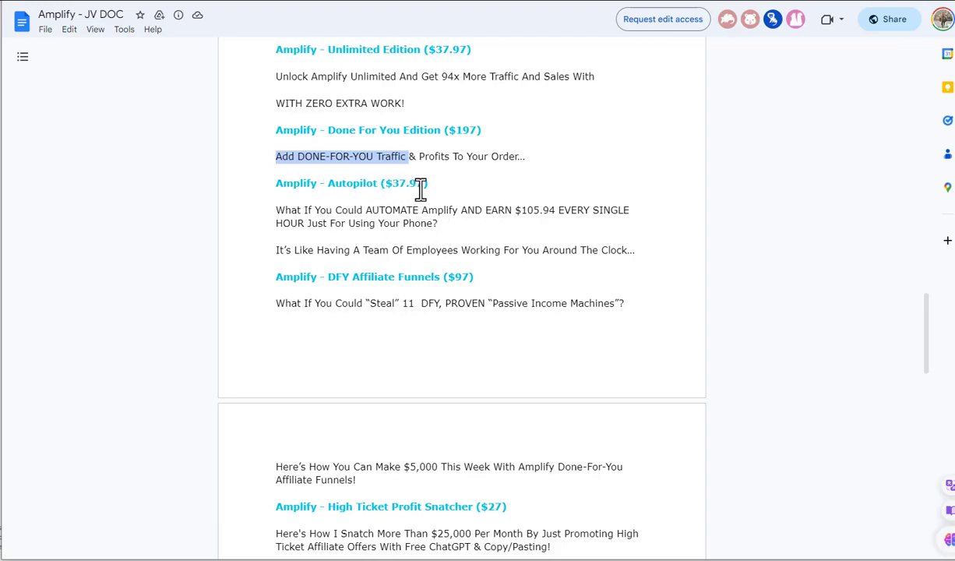
pyautogui.moveTo(557, 211)
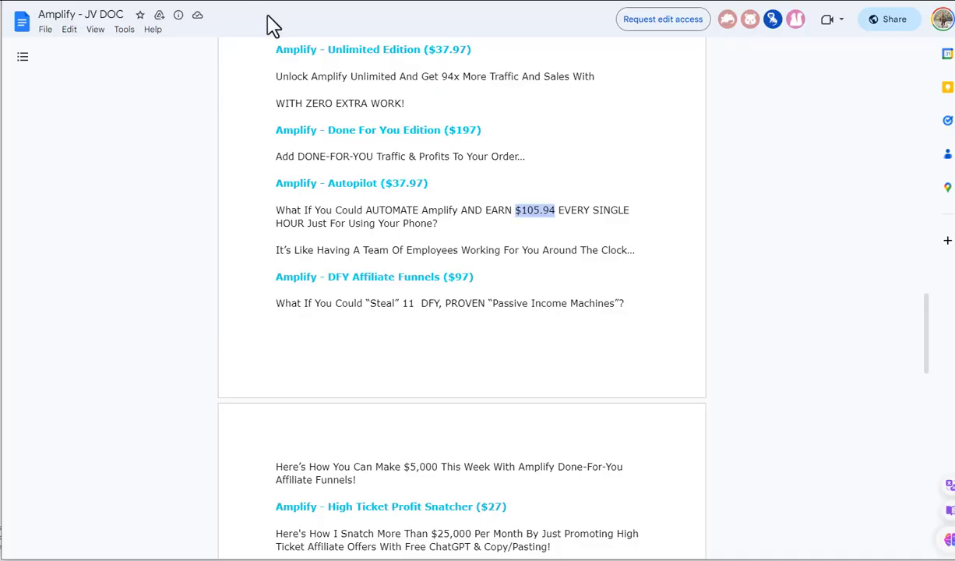
pyautogui.scroll(-3)
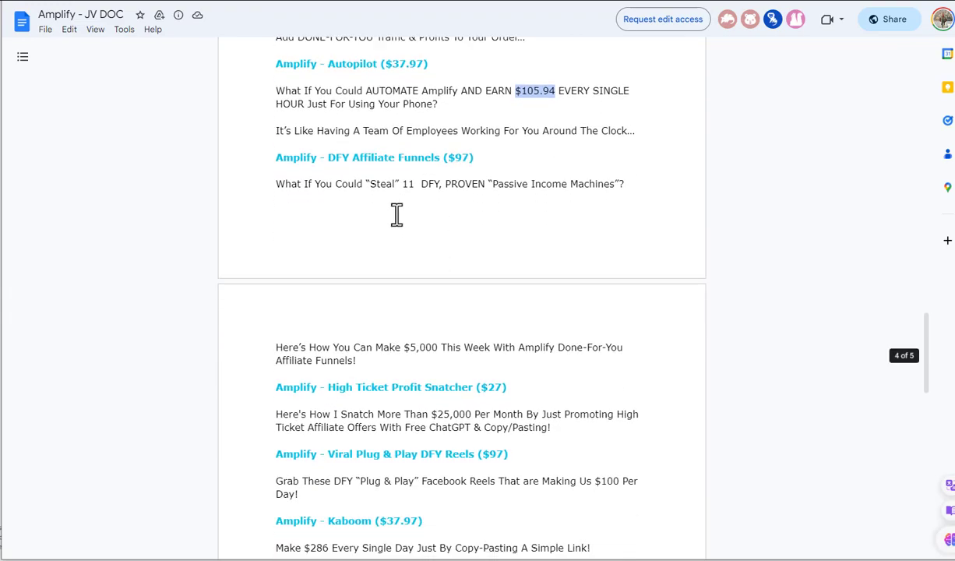
pyautogui.moveTo(511, 169)
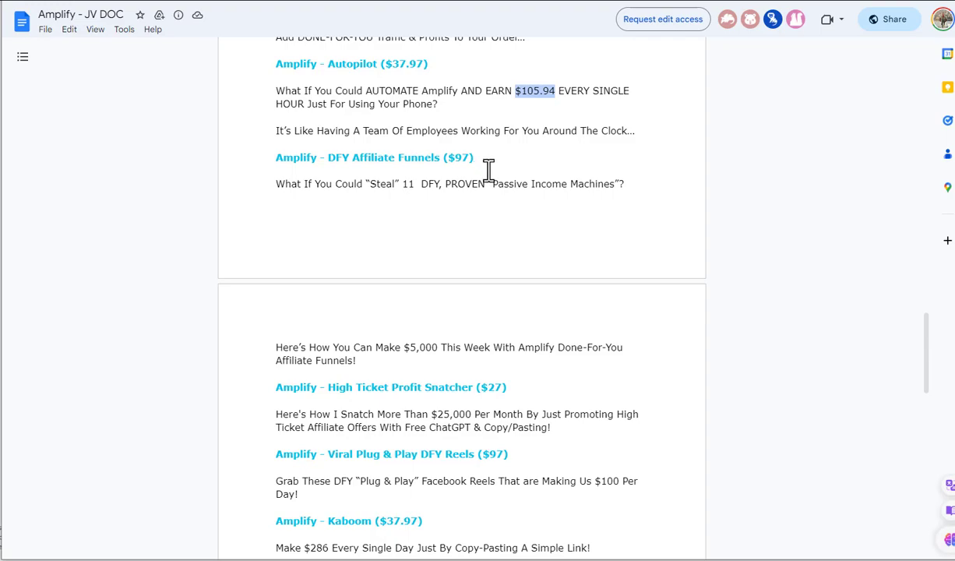
pyautogui.scroll(-3)
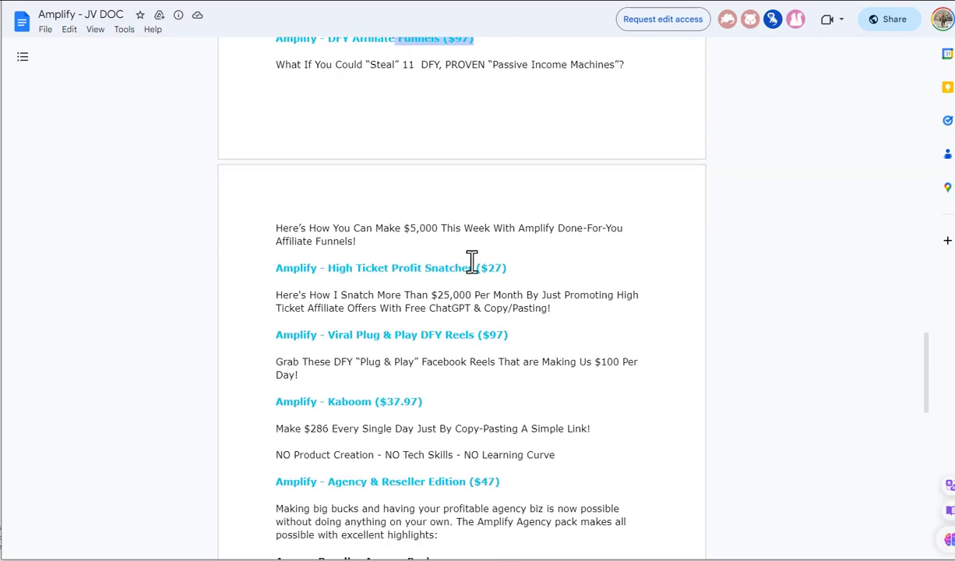
pyautogui.moveTo(520, 269)
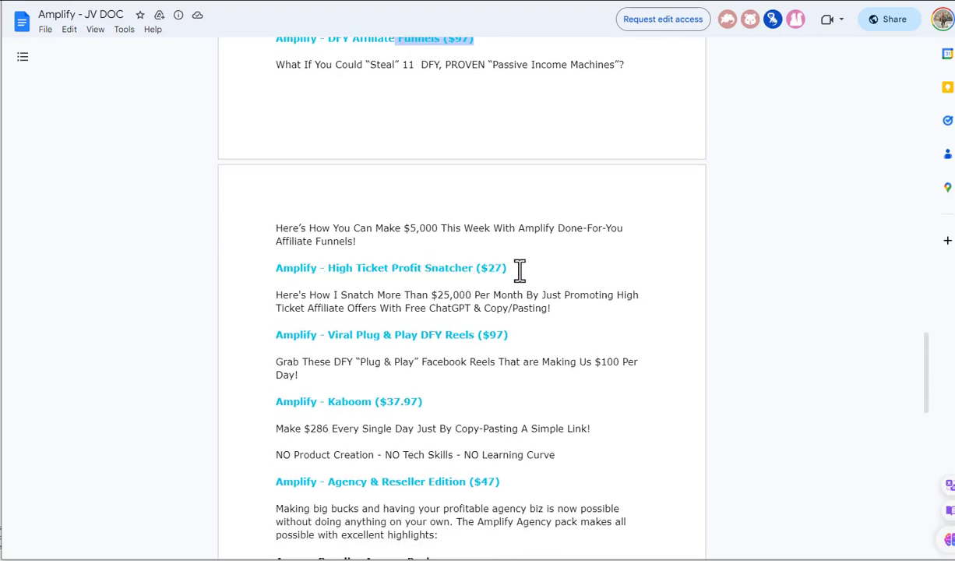
pyautogui.scroll(-3)
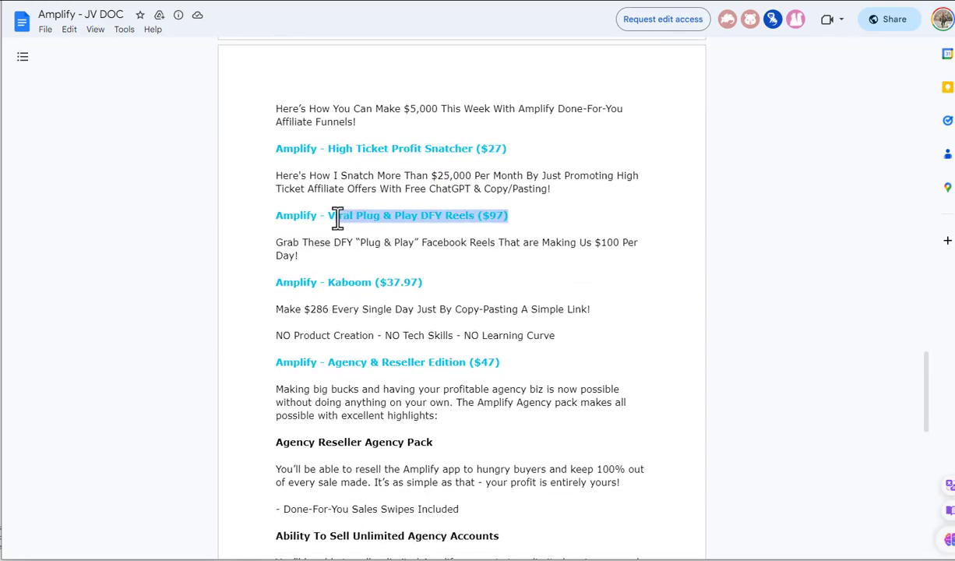
pyautogui.scroll(-3)
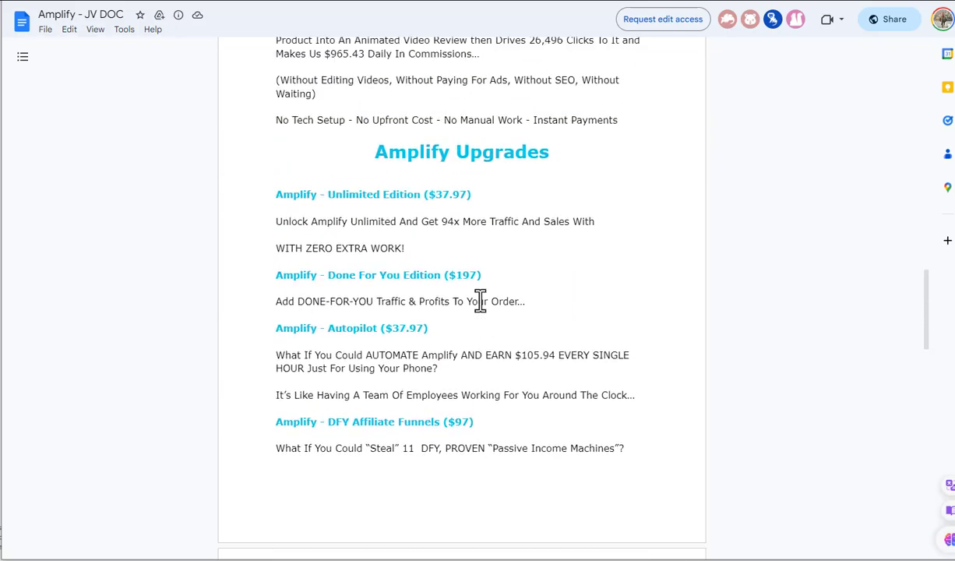
pyautogui.scroll(3)
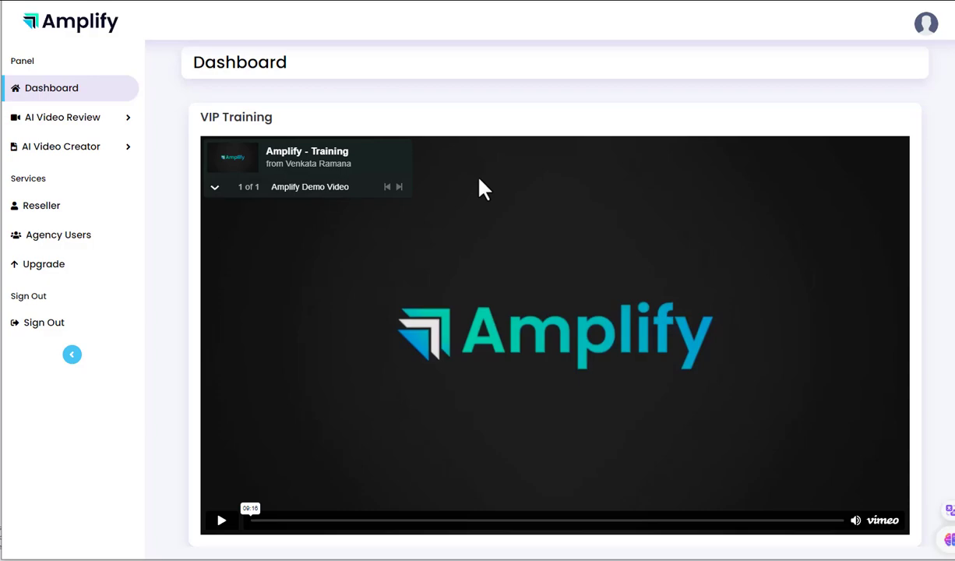
pyautogui.moveTo(565, 322)
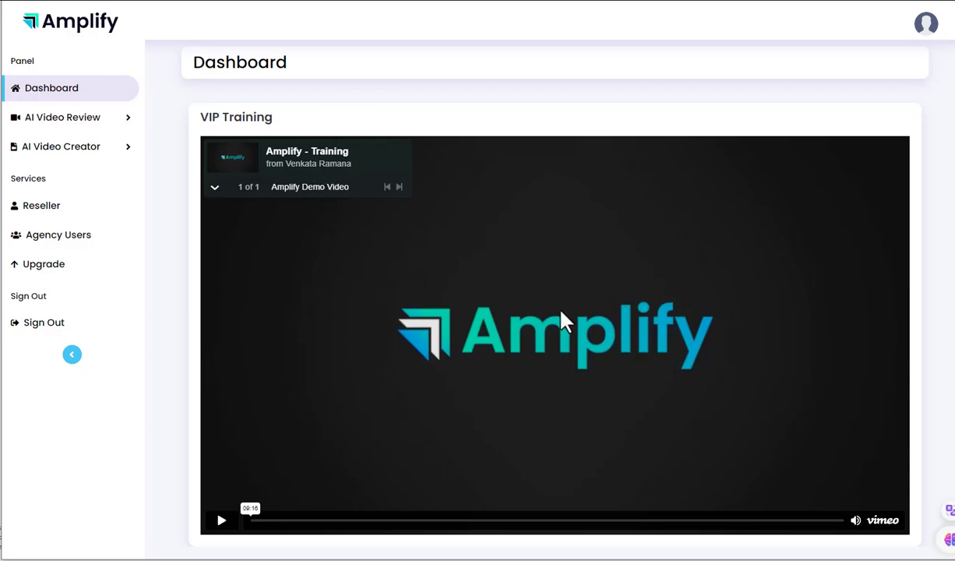
pyautogui.moveTo(565, 321)
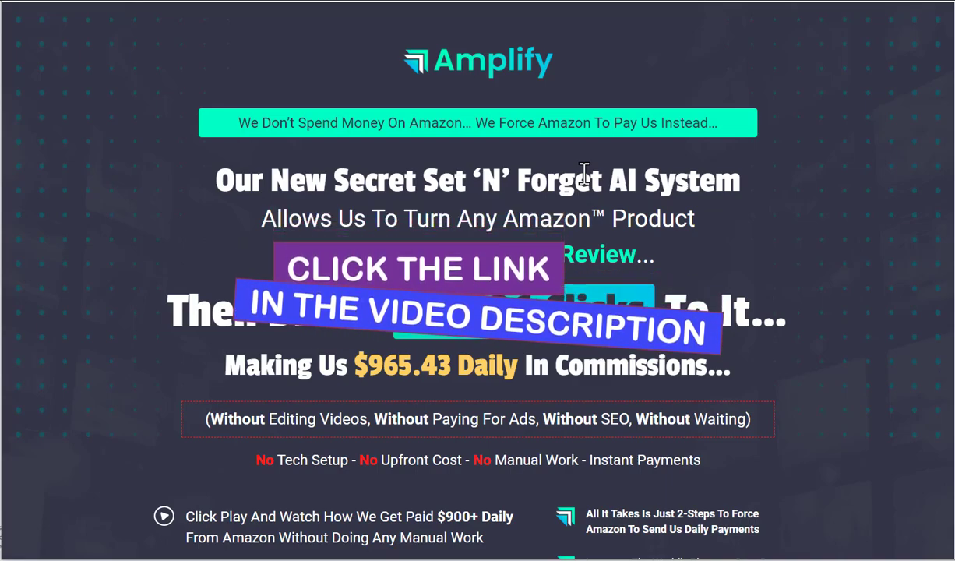
pyautogui.moveTo(627, 201)
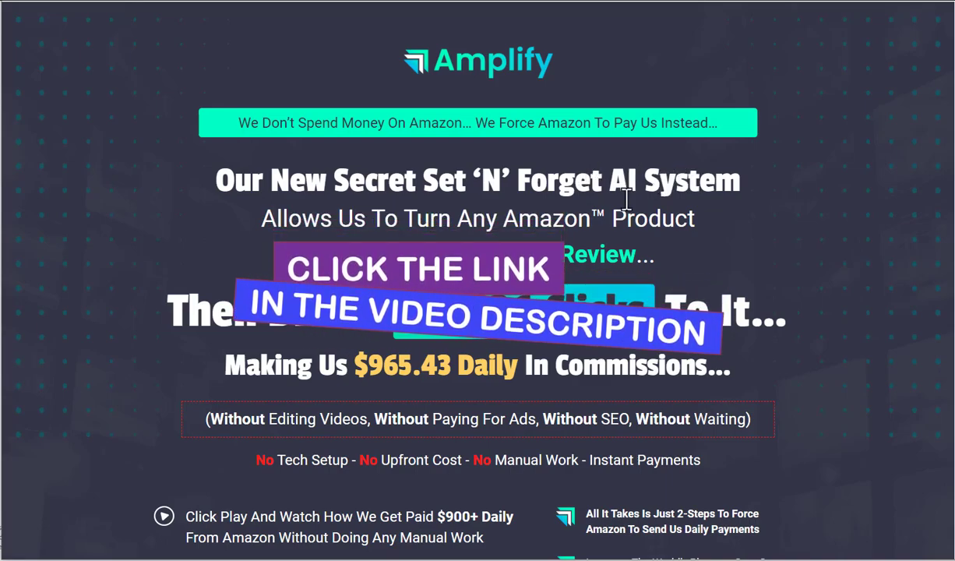